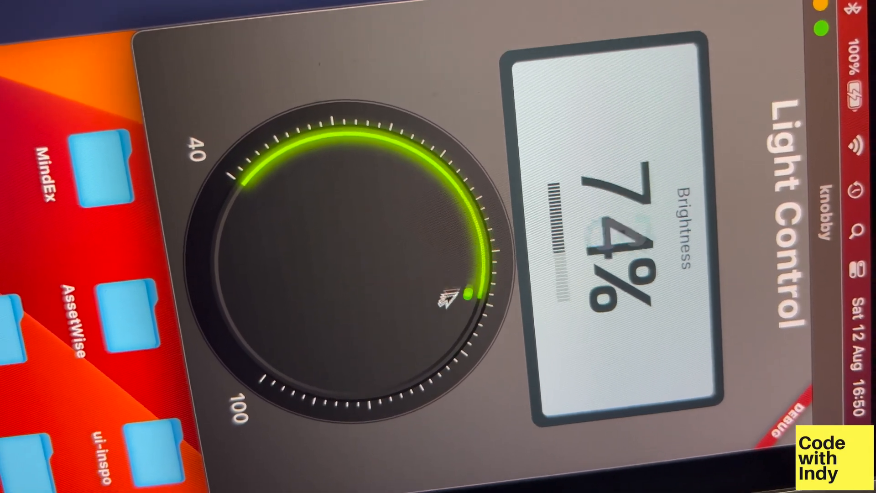
Drag the Light Control knob clockwise twice, raising brightness from 74% to 97%
drag(466, 293, 301, 363)
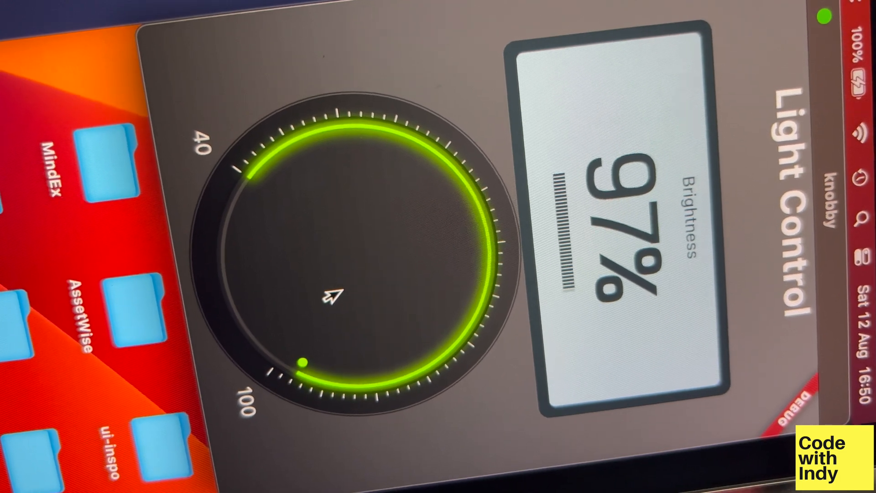
drag(304, 360, 473, 246)
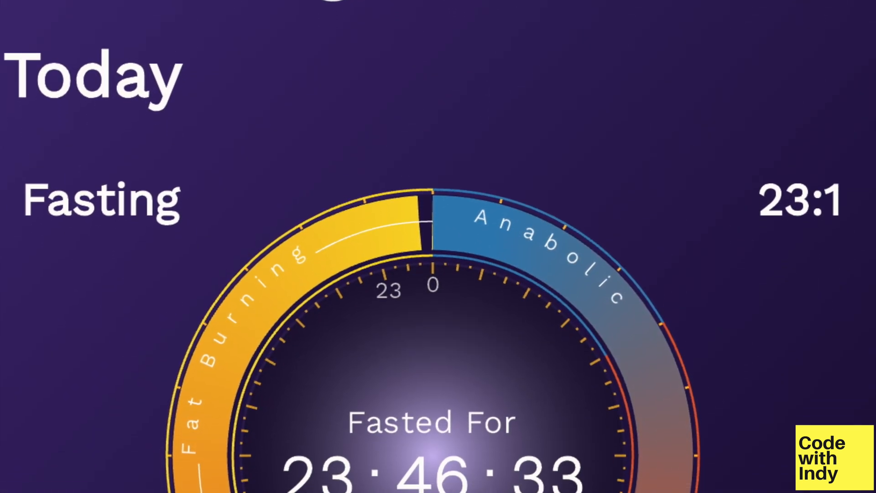
scroll(down, 3)
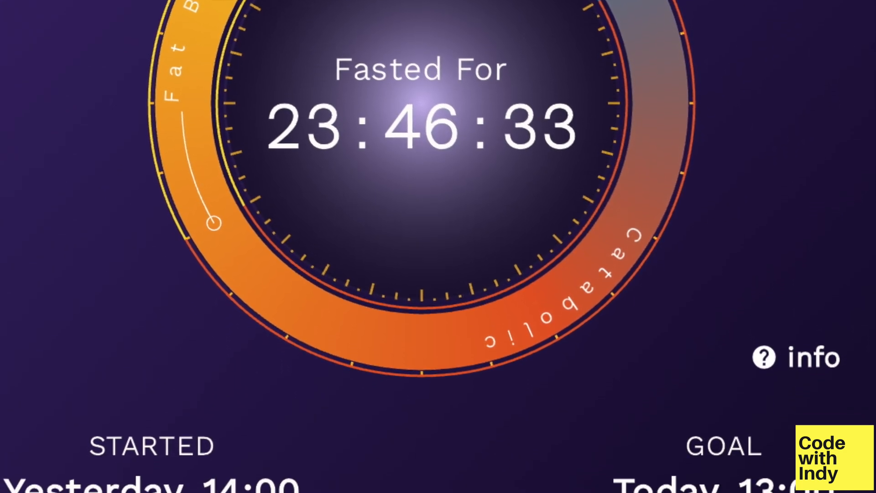
scroll(down, 3)
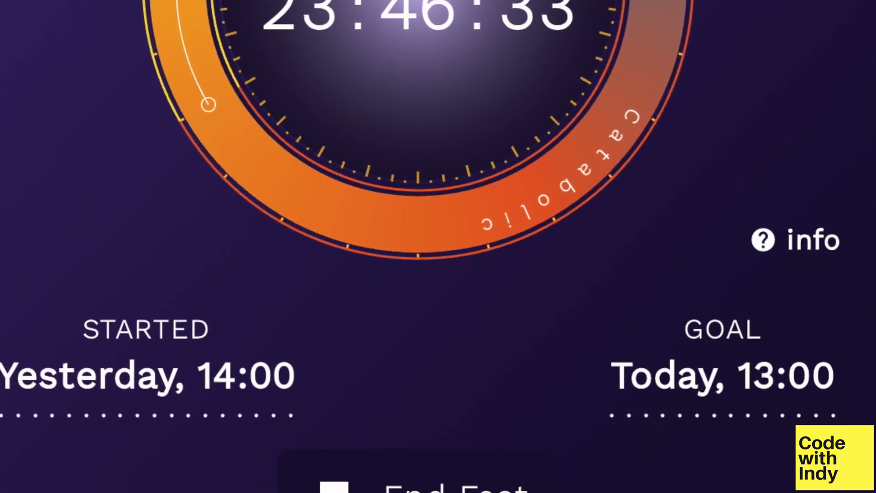
scroll(down, 3)
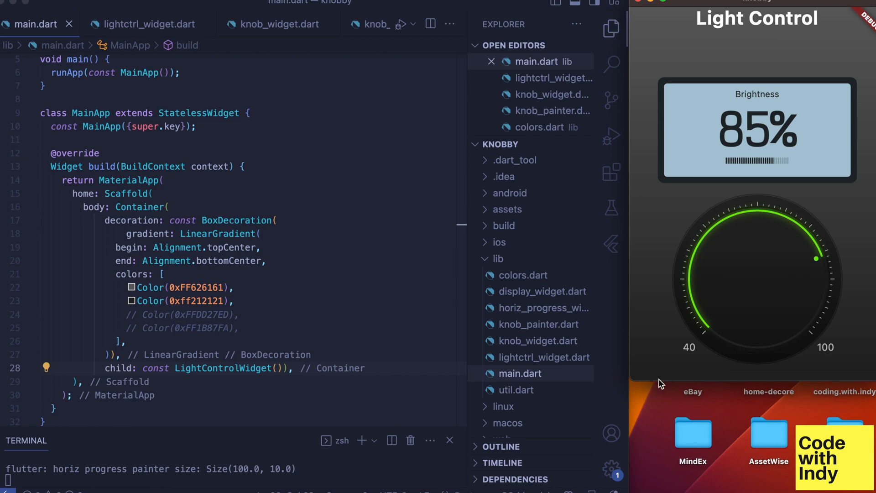
mouse_move(401, 334)
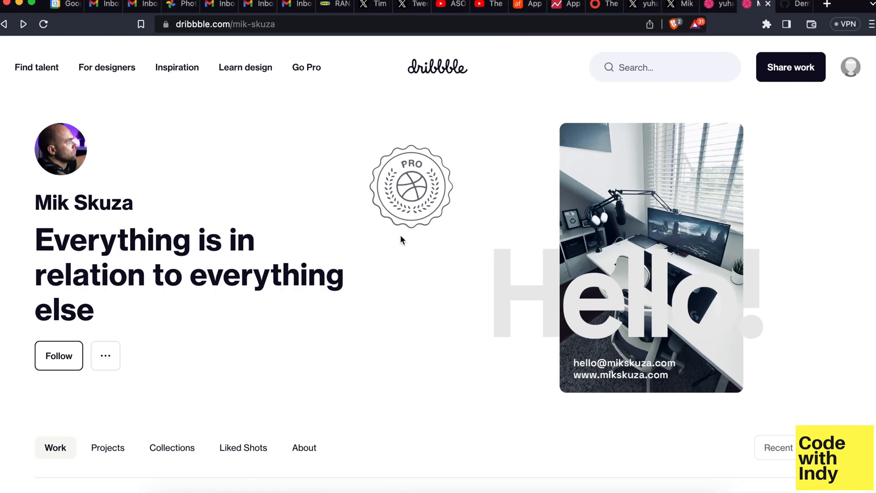
Scroll through two Dribbble designer portfolios of smartwatch interface shots
scroll(down, 3)
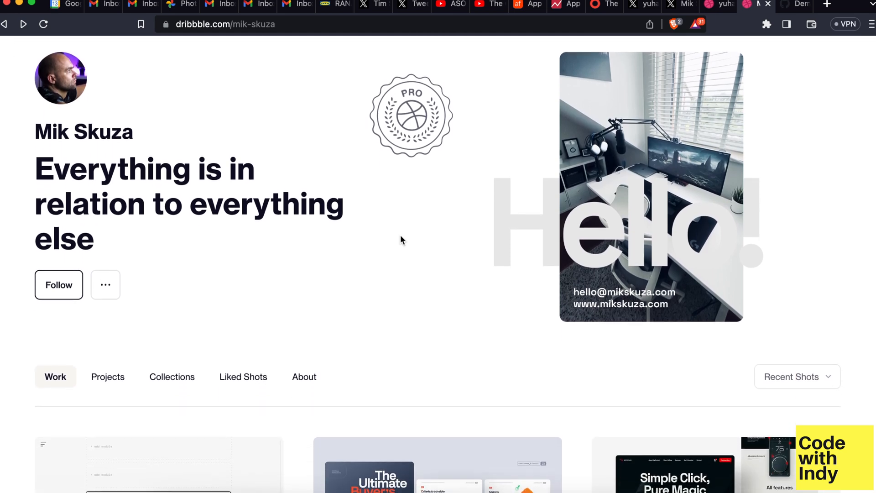
scroll(down, 3)
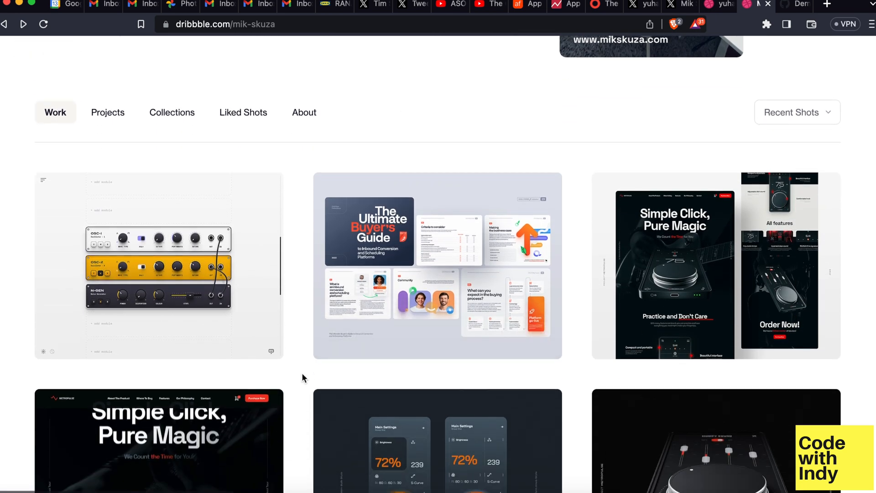
scroll(down, 3)
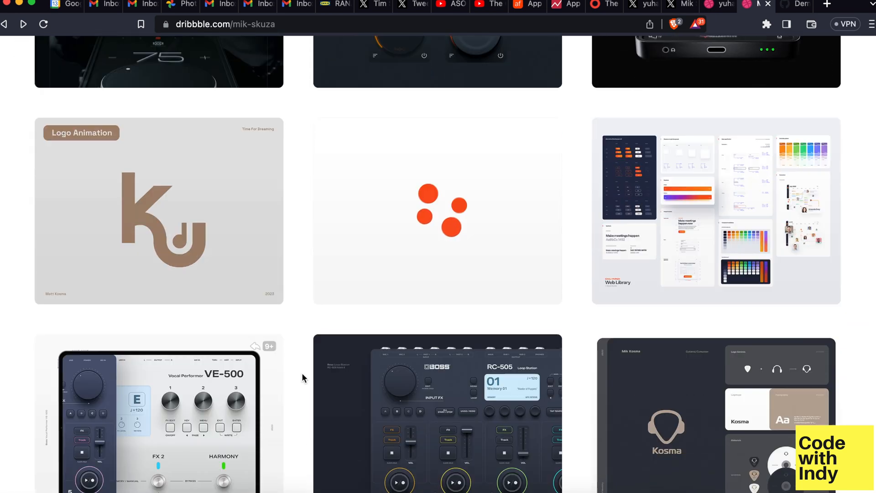
scroll(up, 3)
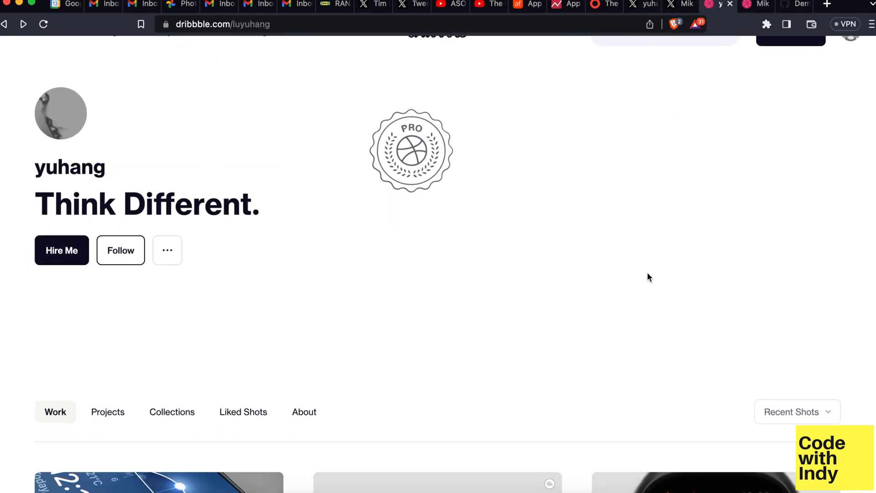
scroll(down, 3)
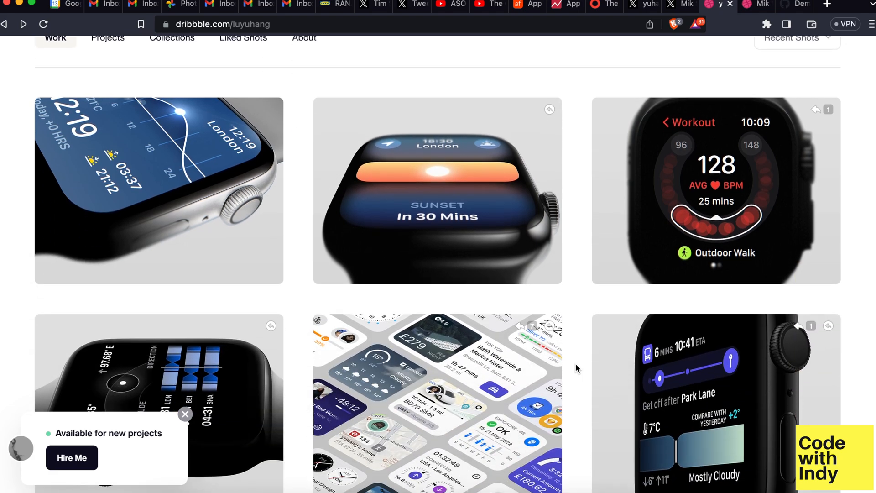
scroll(down, 3)
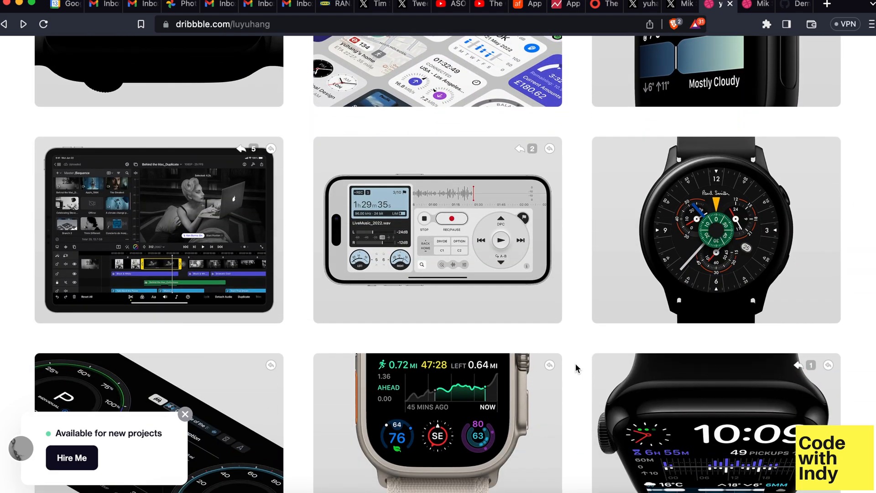
scroll(down, 3)
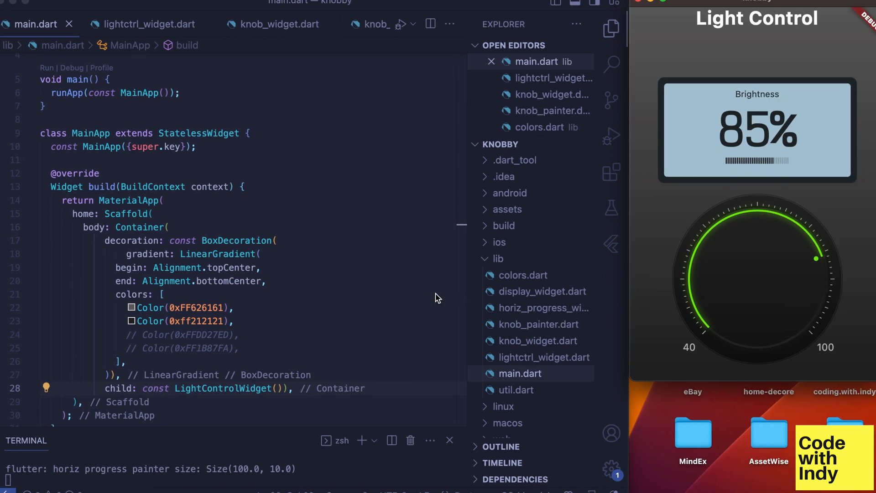
mouse_move(794, 267)
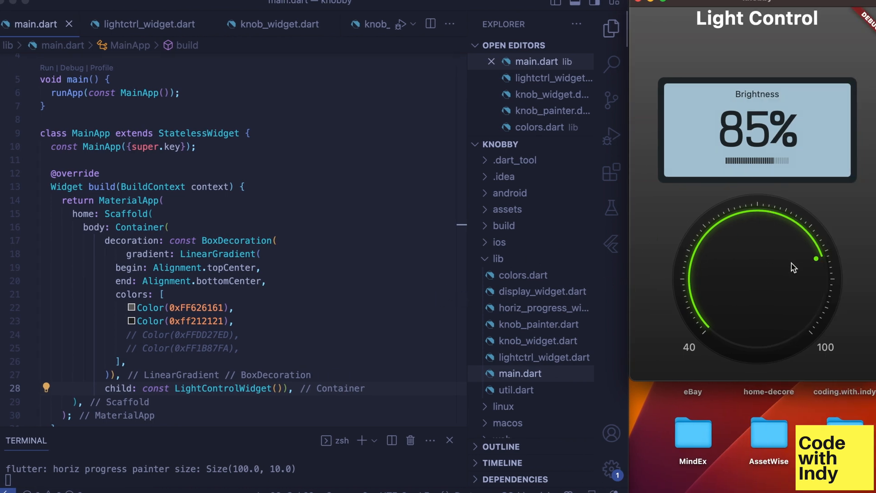
Turn the Light Control knob counter-clockwise to 70% and scroll down main.dart
drag(814, 258, 758, 215)
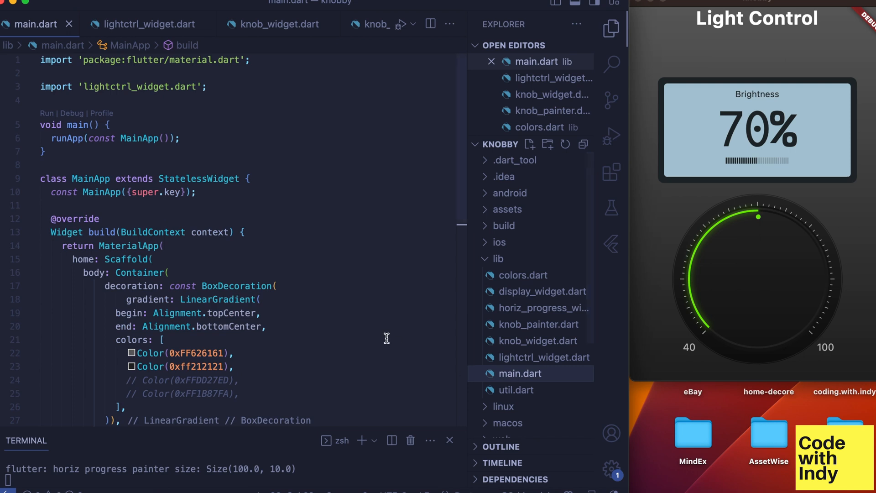
scroll(down, 3)
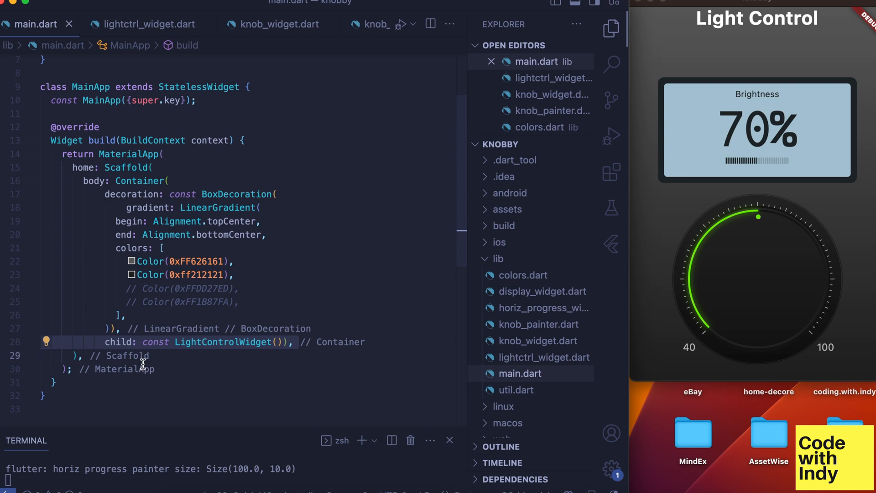
mouse_move(465, 360)
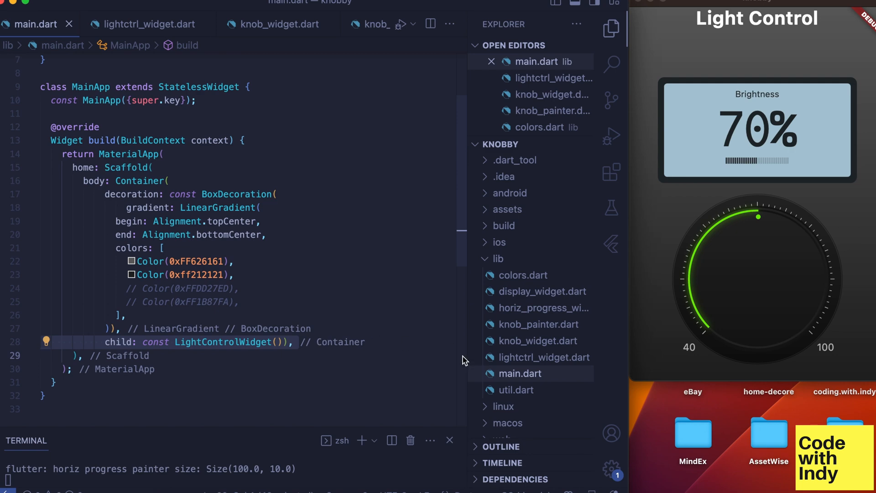
Switch to lightctrl_widget.dart, scroll to its build method, and select DisplayWidget
click(148, 24)
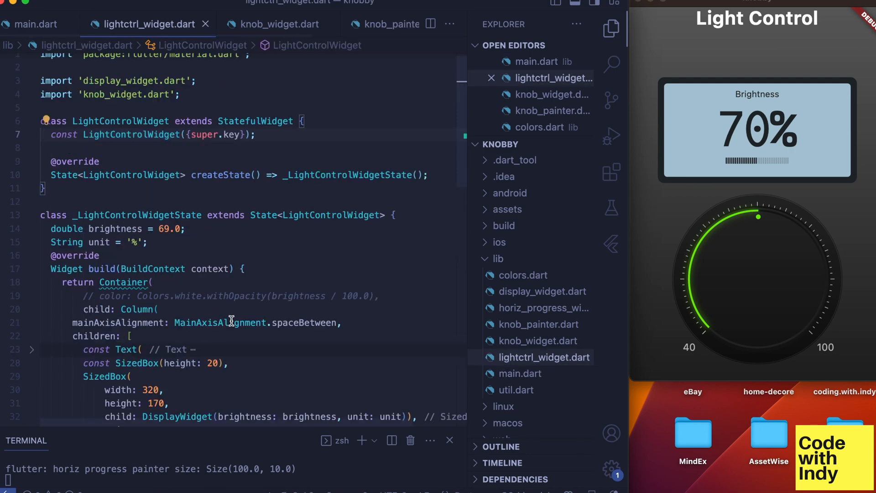
scroll(down, 3)
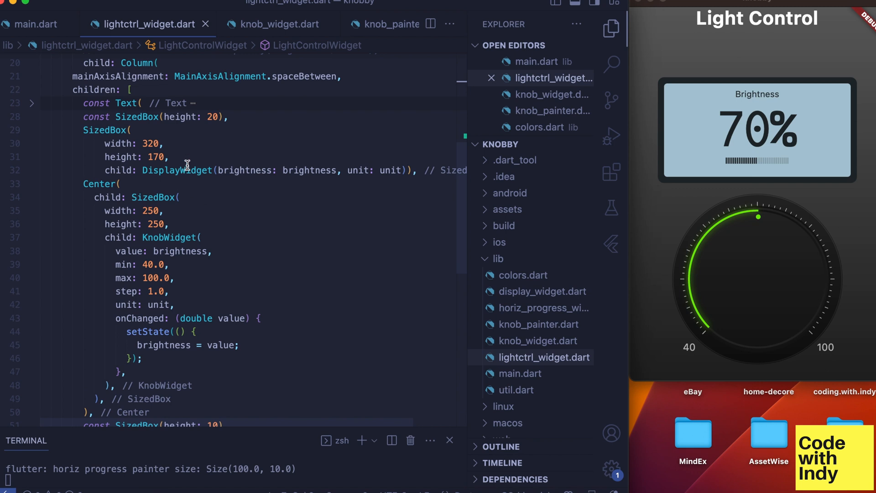
double_click(176, 170)
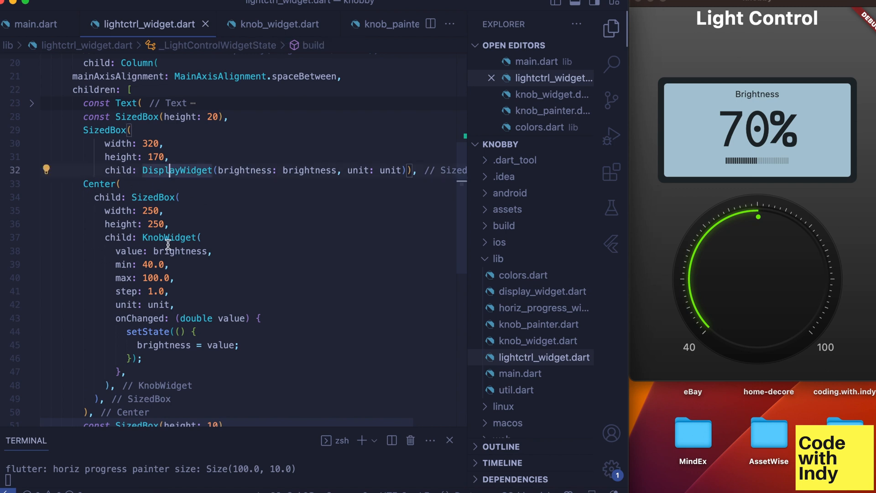
mouse_move(227, 152)
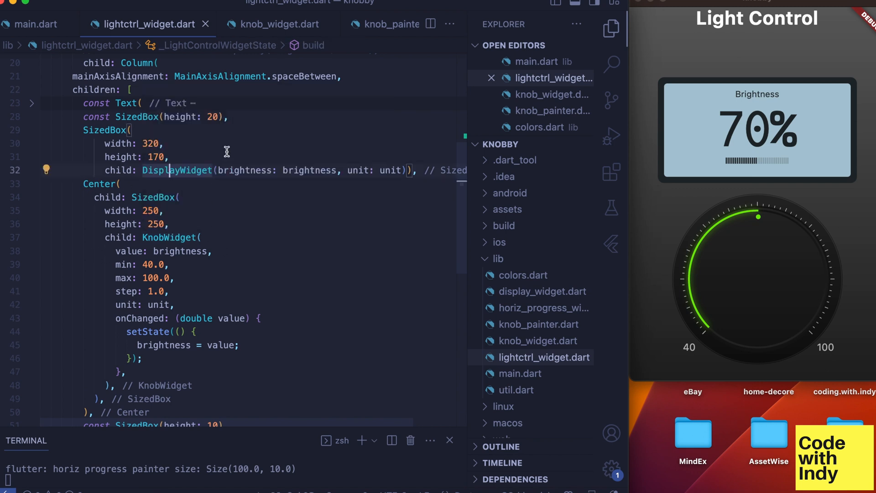
mouse_move(251, 255)
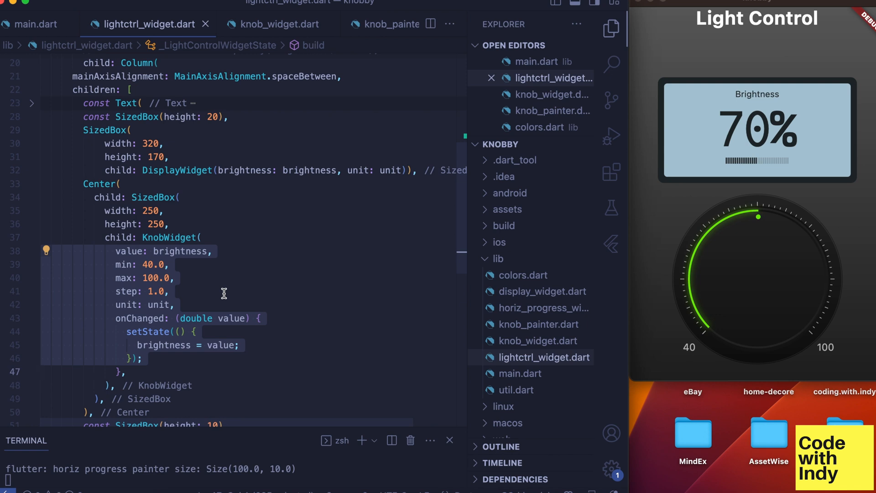
mouse_move(228, 235)
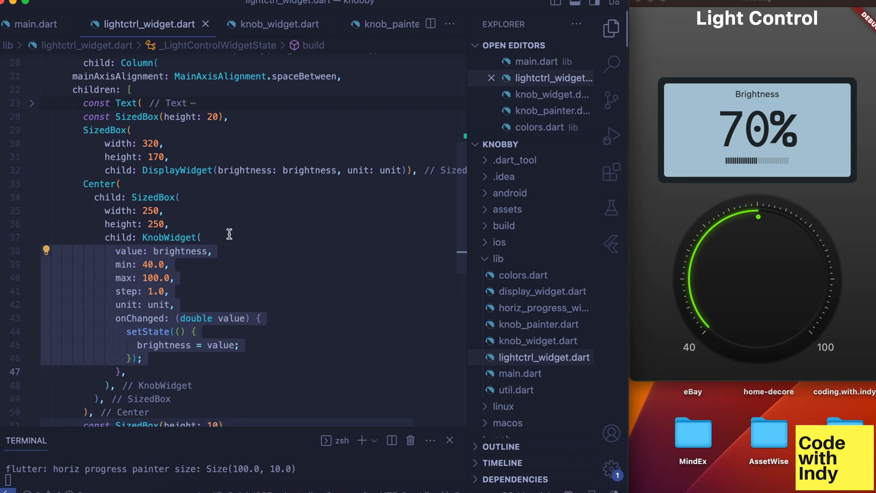
mouse_move(238, 226)
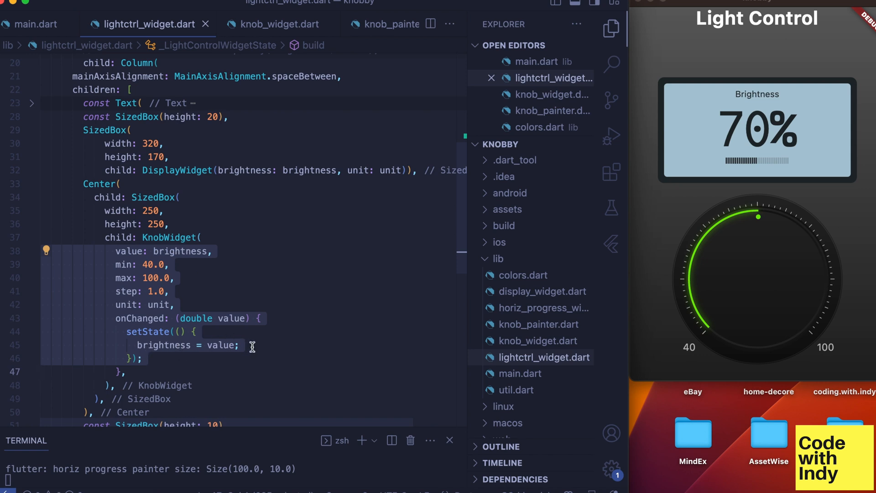
mouse_move(225, 234)
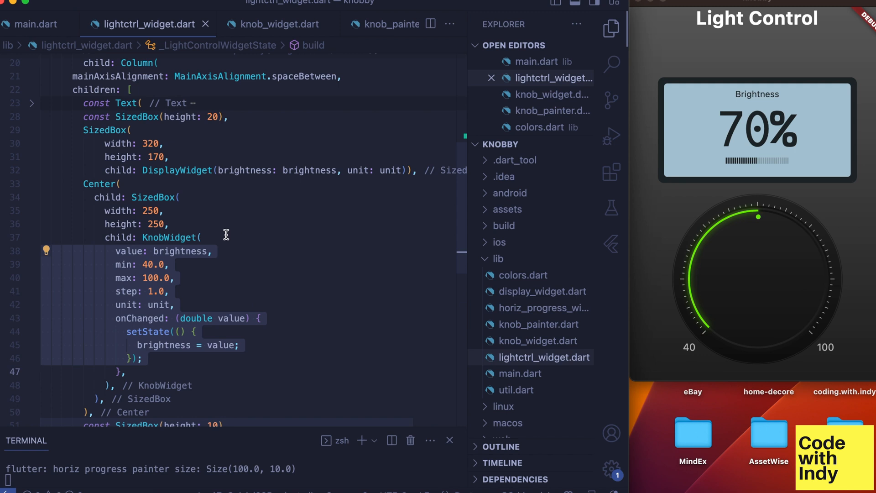
mouse_move(226, 236)
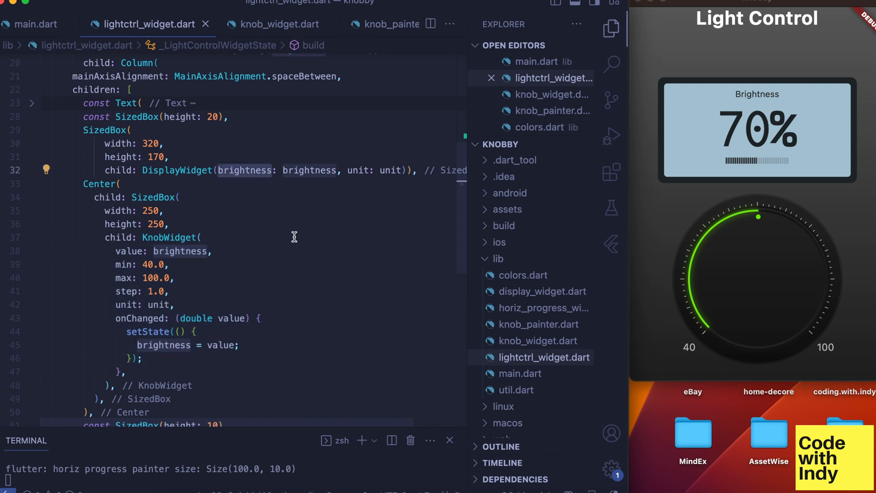
Nudge the knob down toward 59% and back to 70%, then open knob_widget.dart
drag(758, 215, 712, 240)
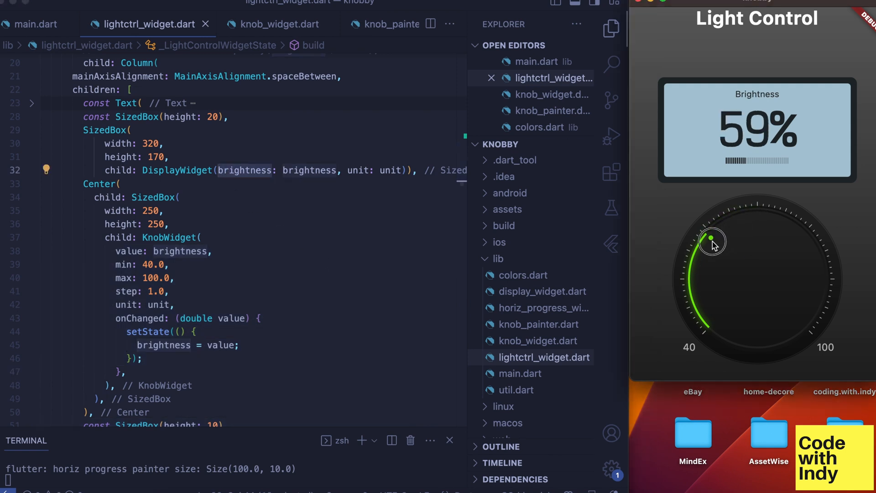
drag(712, 241, 759, 217)
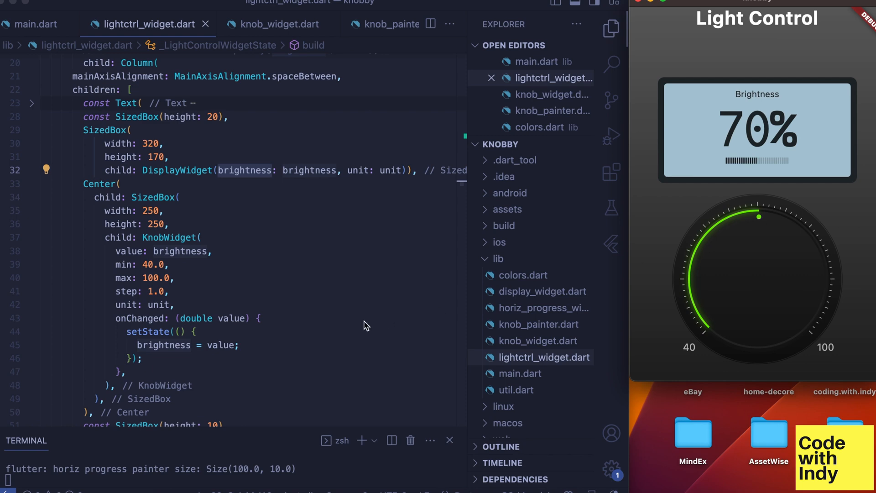
click(272, 24)
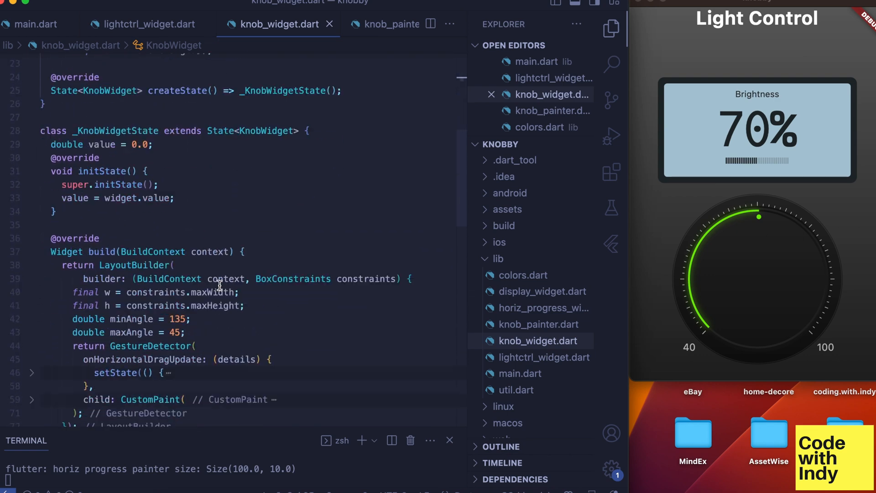
scroll(down, 3)
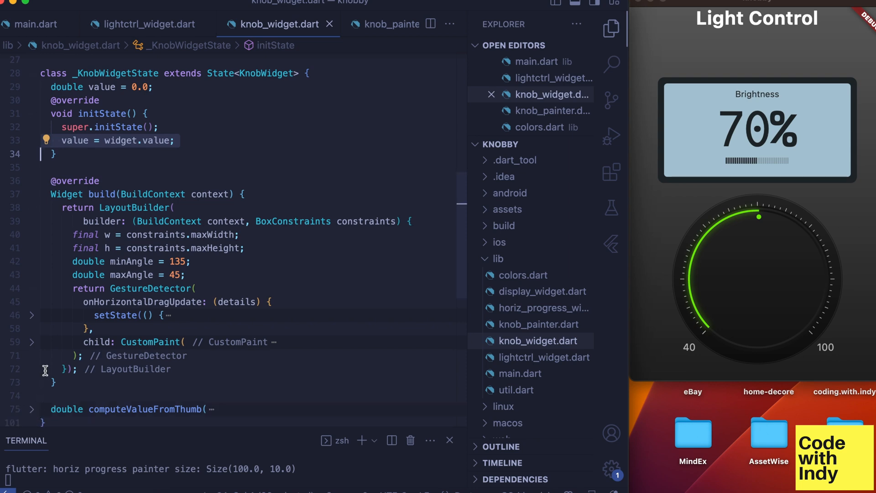
mouse_move(169, 401)
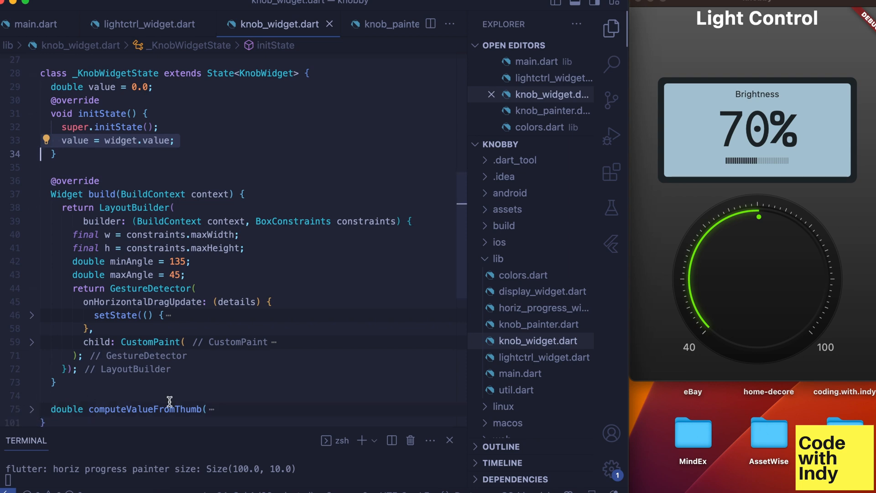
click(150, 341)
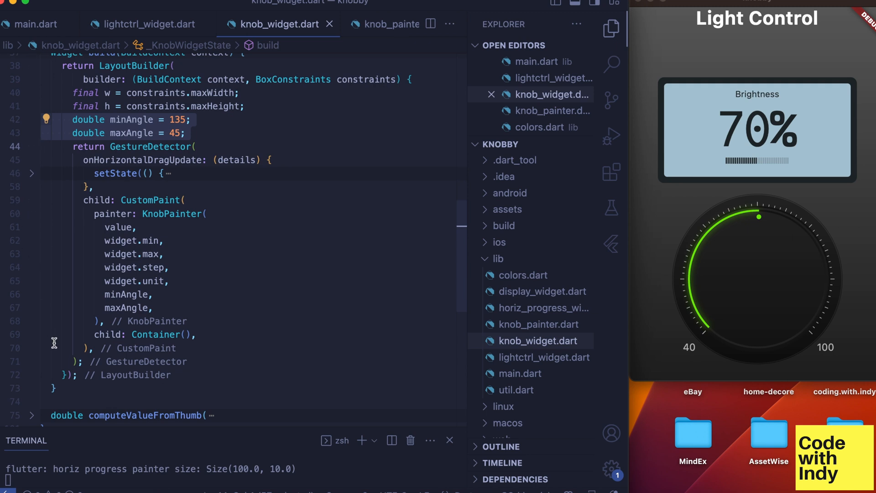
mouse_move(219, 336)
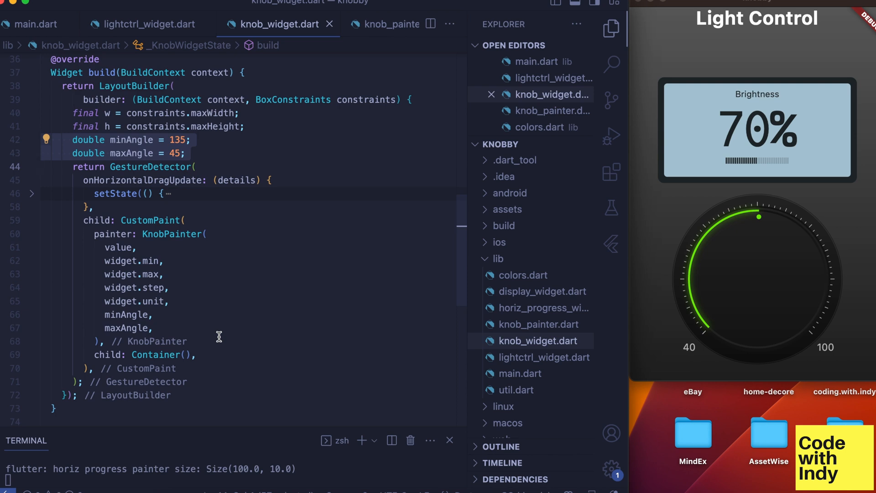
mouse_move(864, 310)
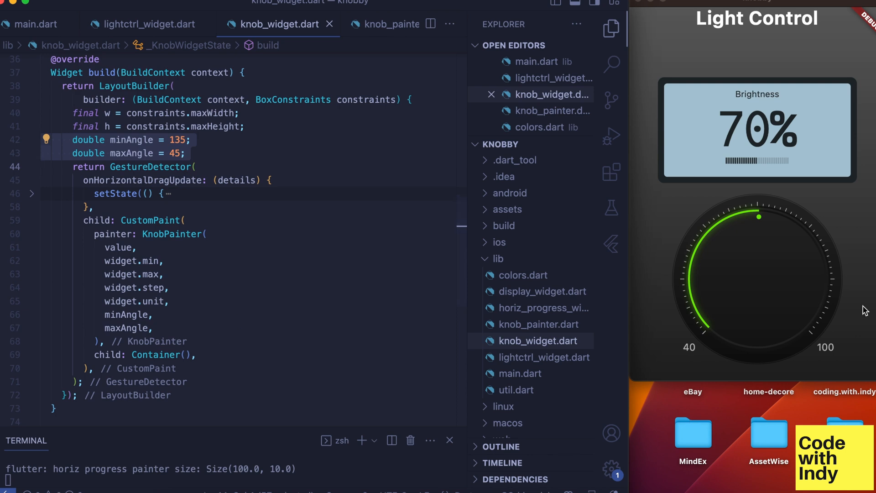
mouse_move(796, 331)
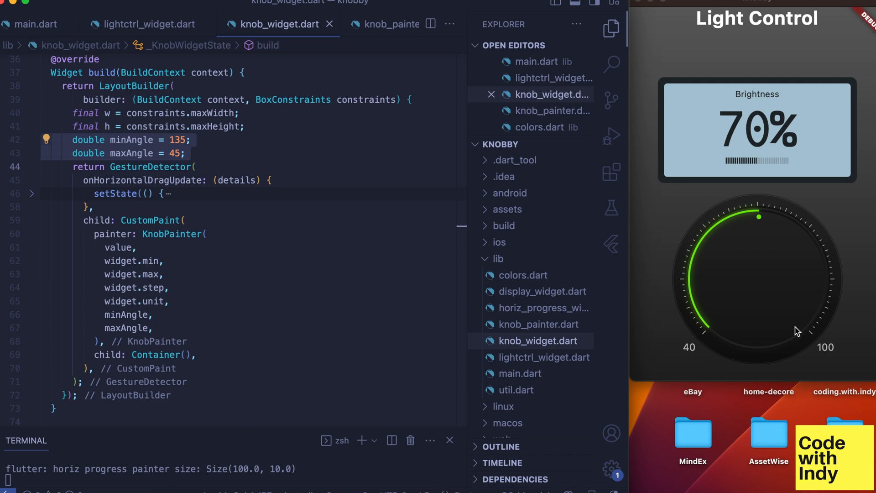
mouse_move(712, 334)
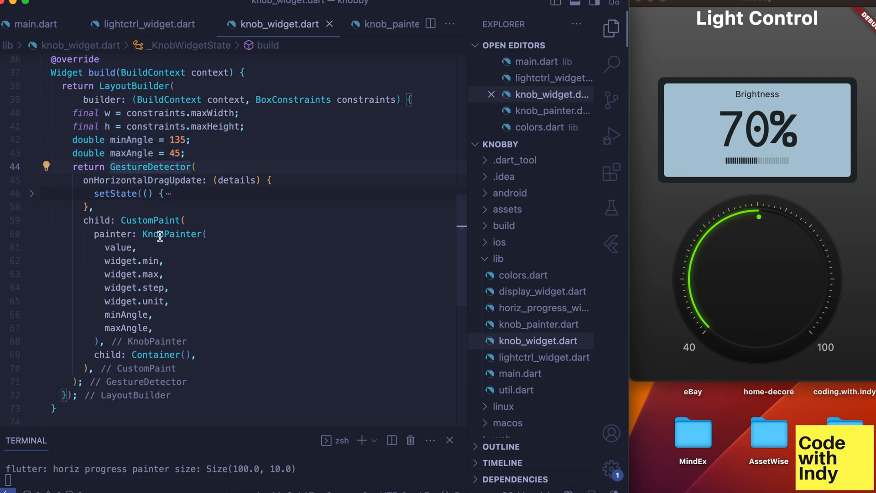
mouse_move(172, 234)
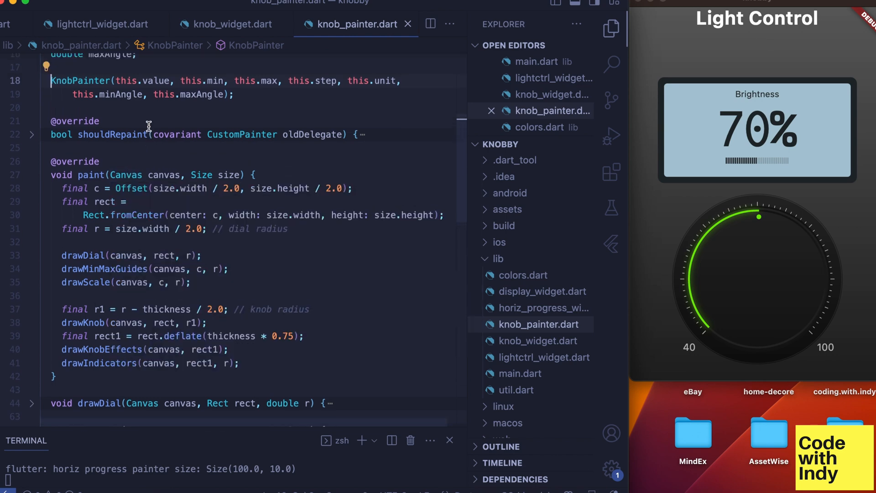
Scroll knob_painter.dart down to the paint method's drawing calls
scroll(down, 3)
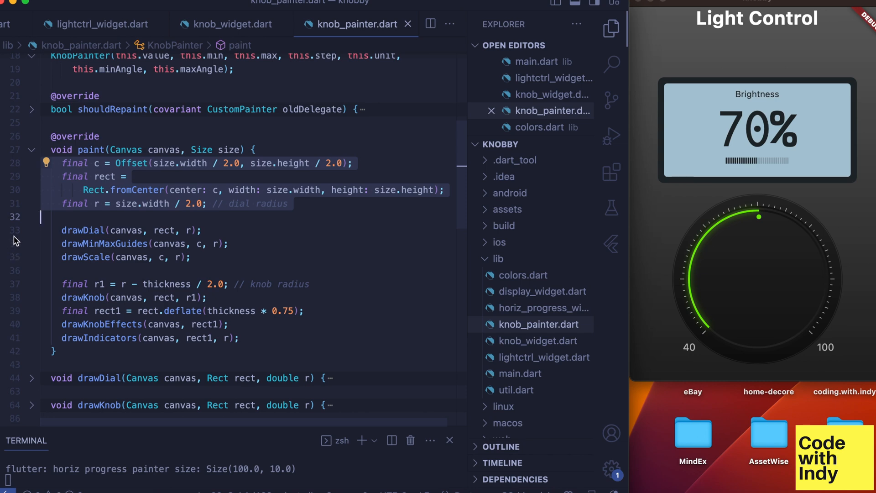
mouse_move(40, 207)
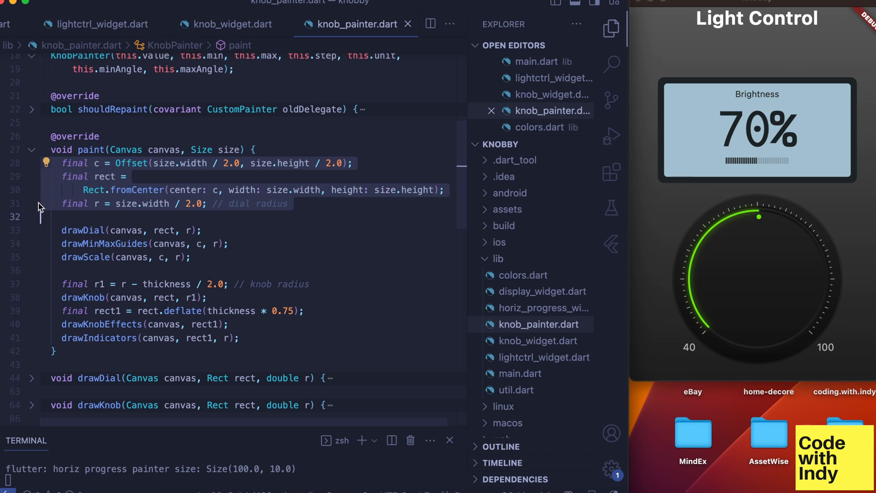
mouse_move(17, 243)
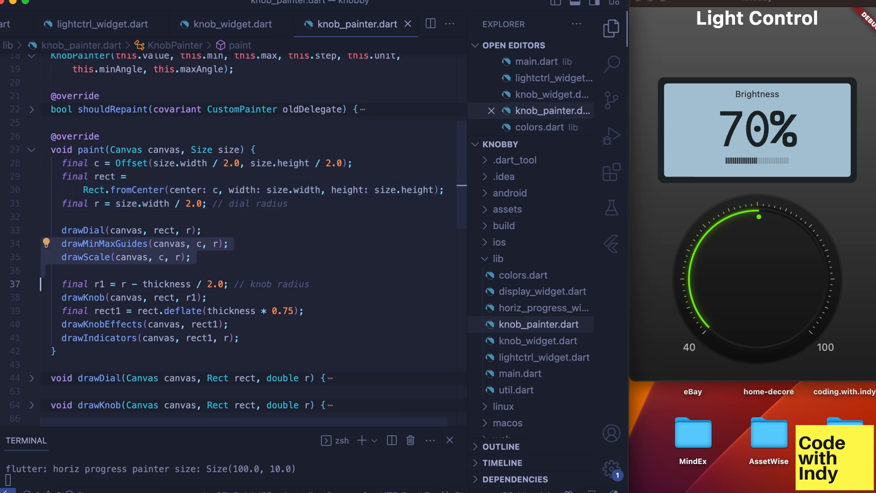
Comment out every paint() drawing call after drawDial with Cmd+/
key(cmd+/)
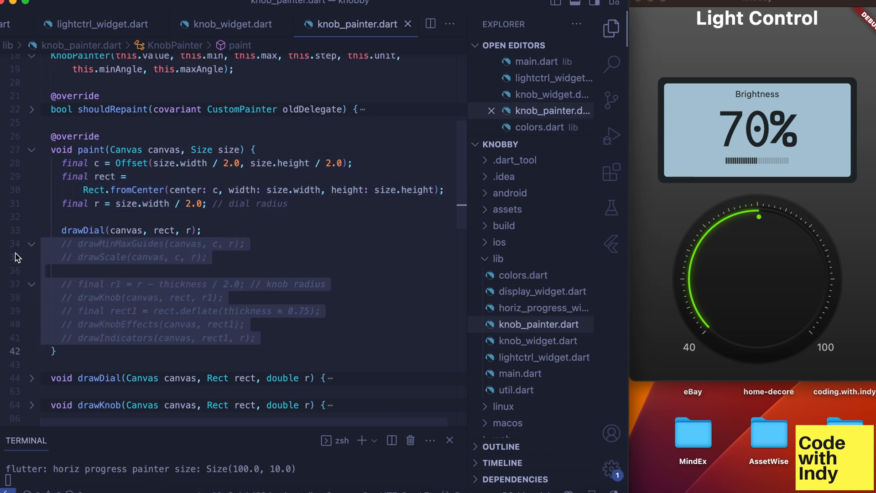
mouse_move(220, 233)
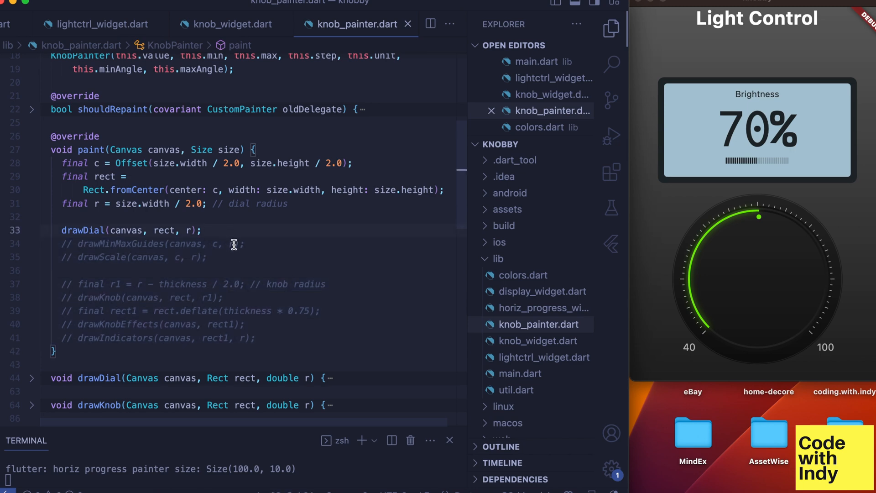
mouse_move(57, 270)
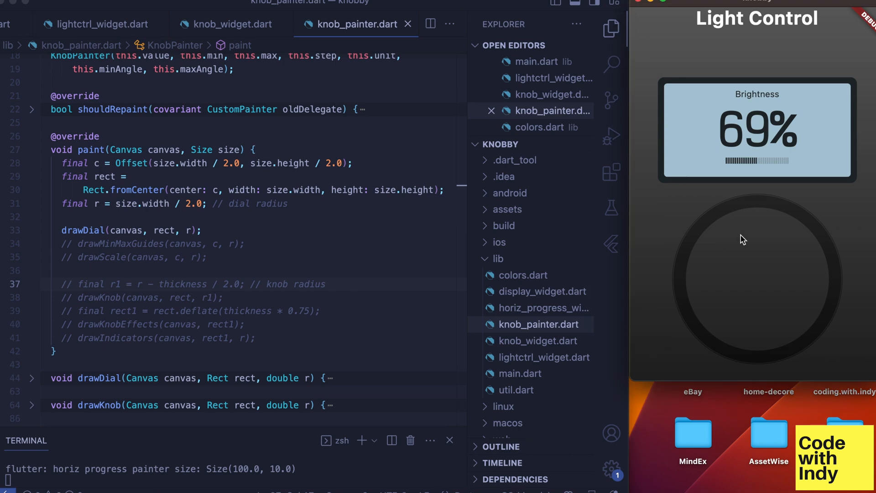
mouse_move(460, 329)
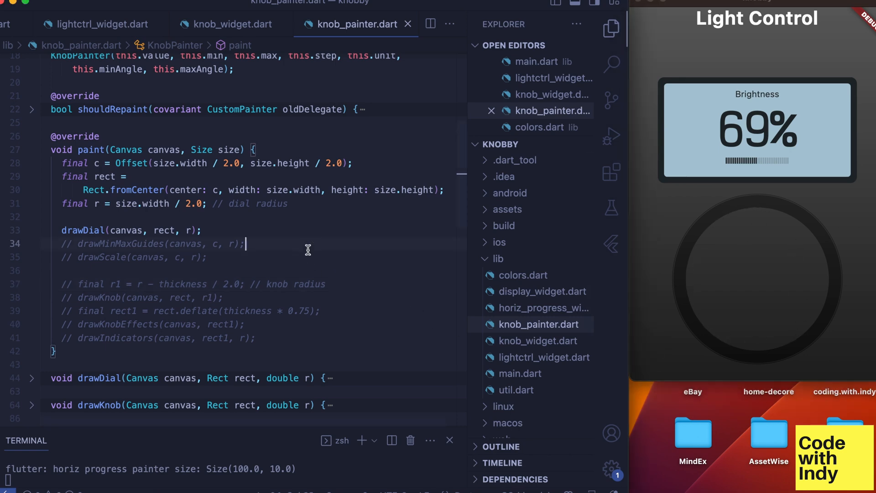
mouse_move(84, 230)
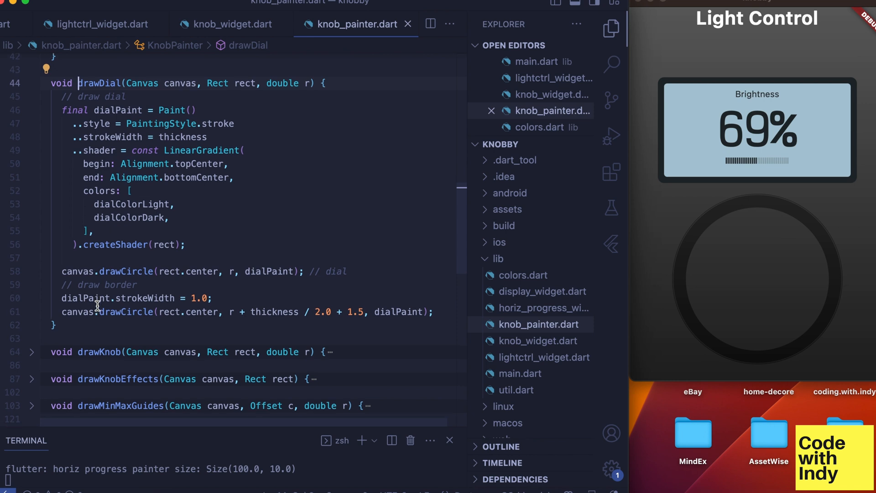
mouse_move(23, 211)
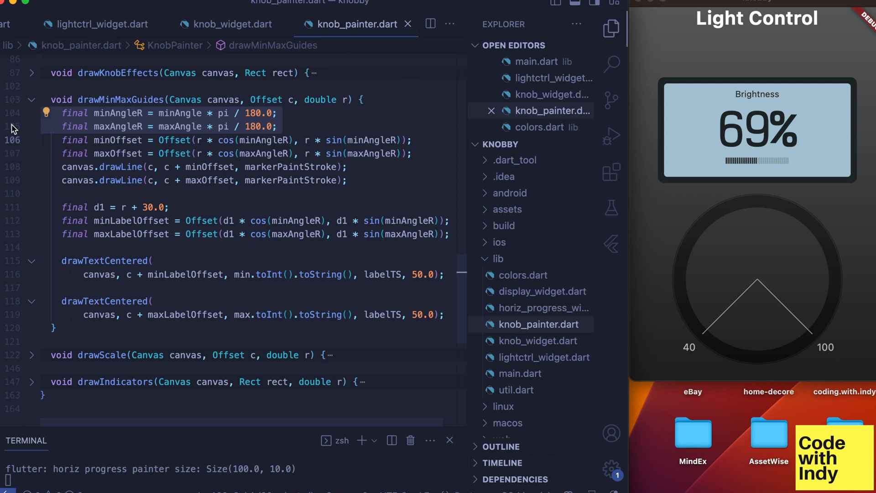
mouse_move(14, 142)
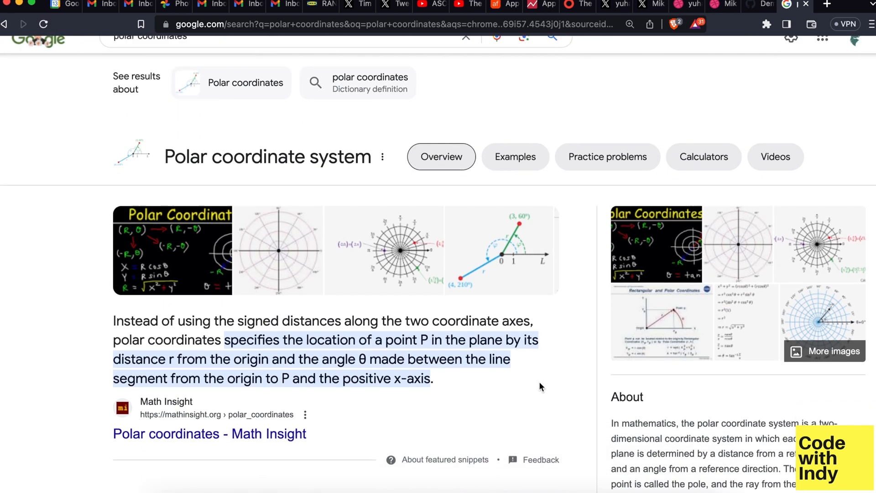
mouse_move(525, 261)
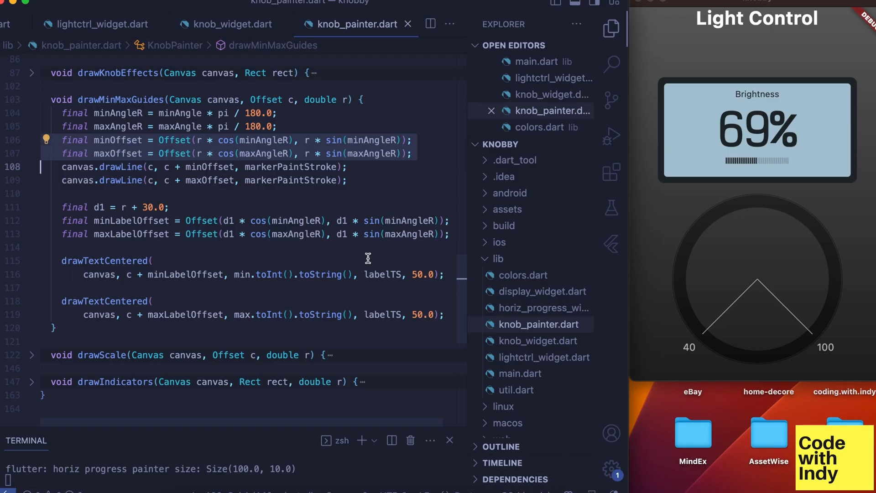
mouse_move(228, 251)
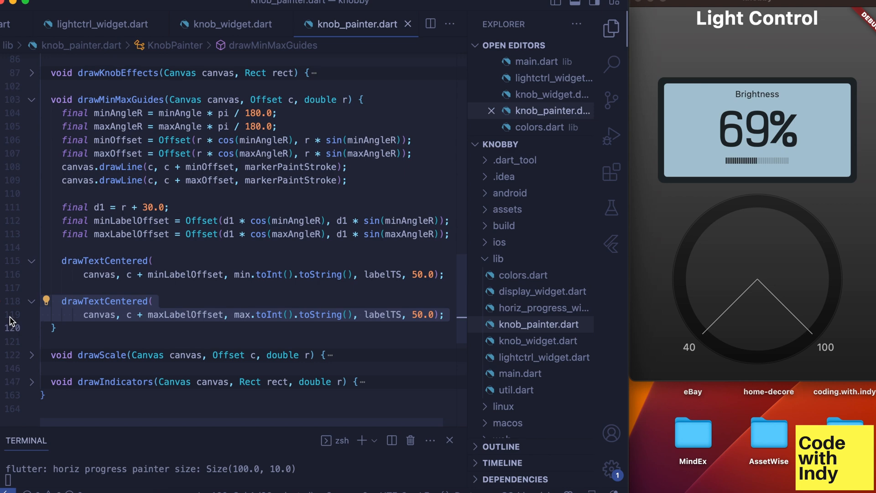
click(42, 328)
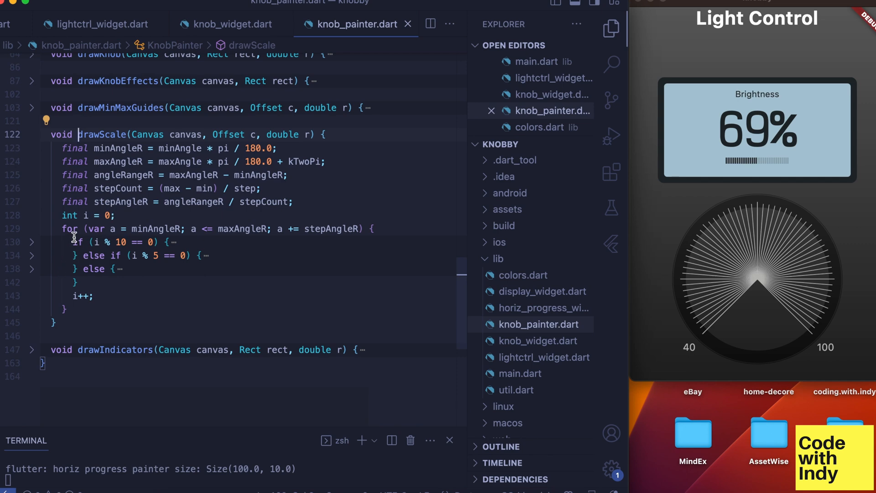
Unfold a code block in knob_painter.dart and scroll further down the file
click(32, 242)
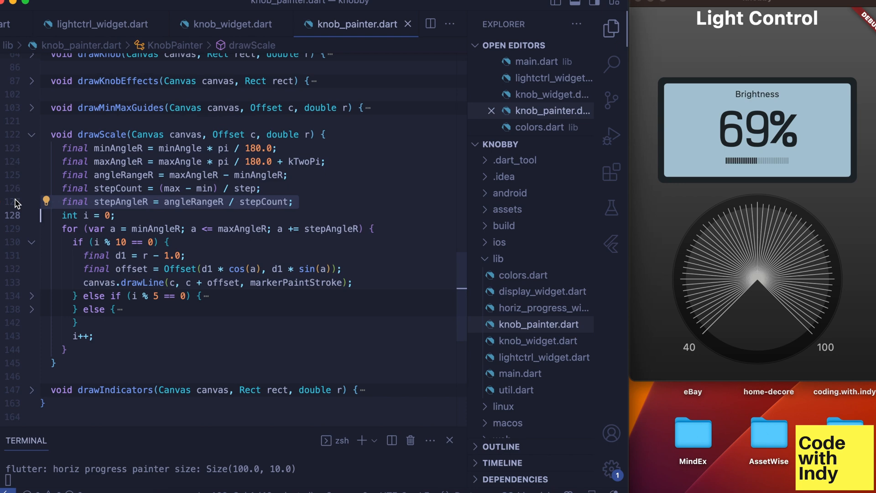
mouse_move(10, 231)
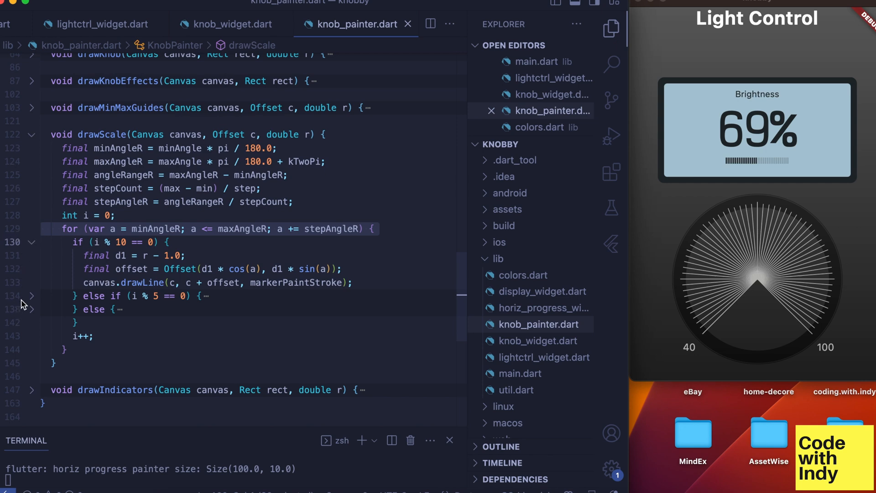
mouse_move(14, 311)
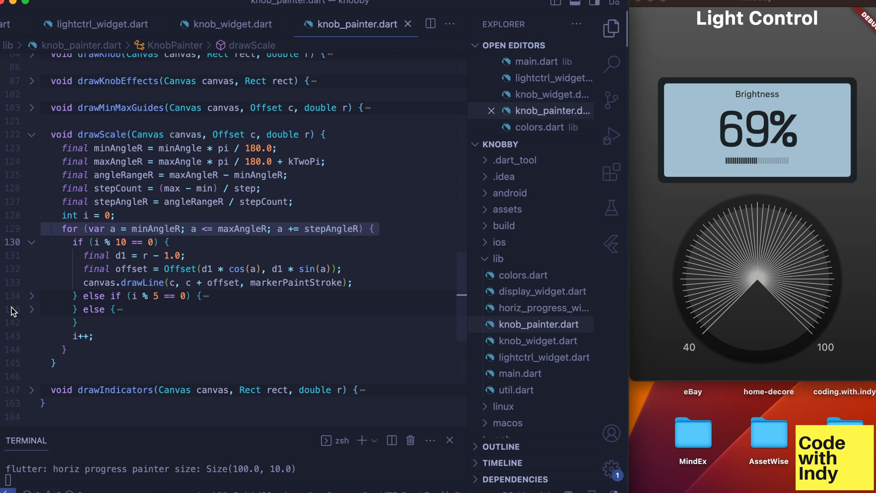
mouse_move(17, 301)
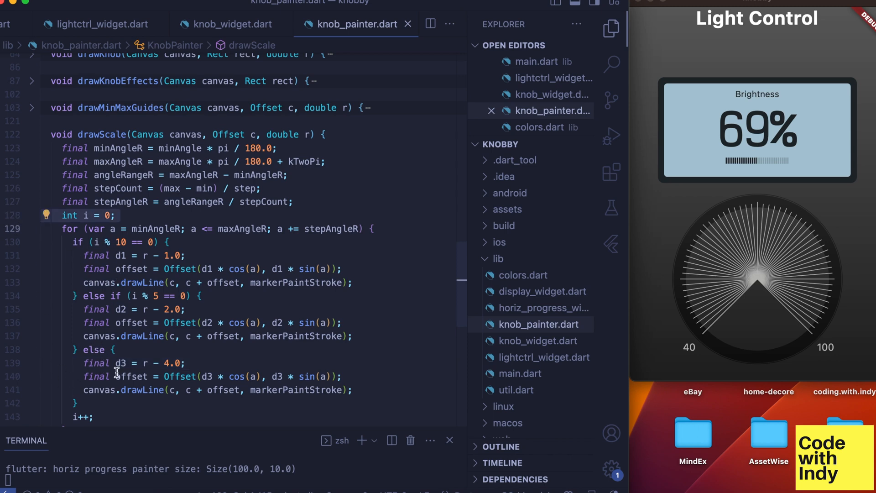
scroll(down, 3)
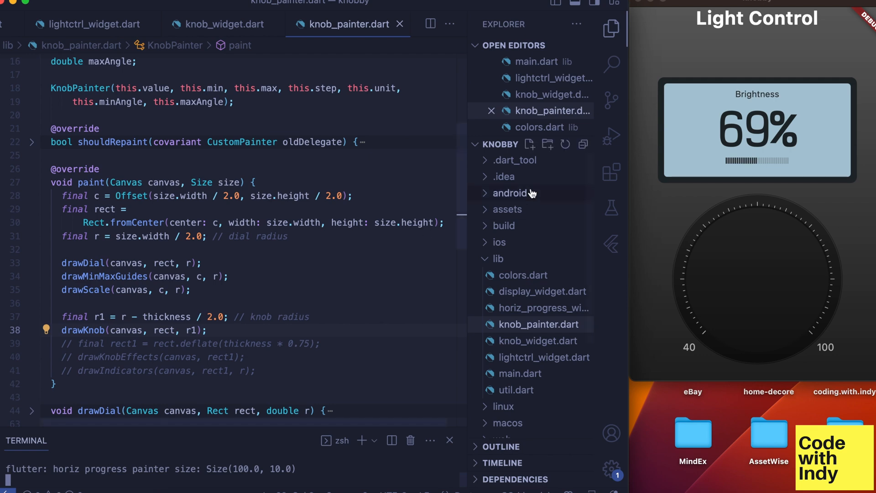
mouse_move(726, 224)
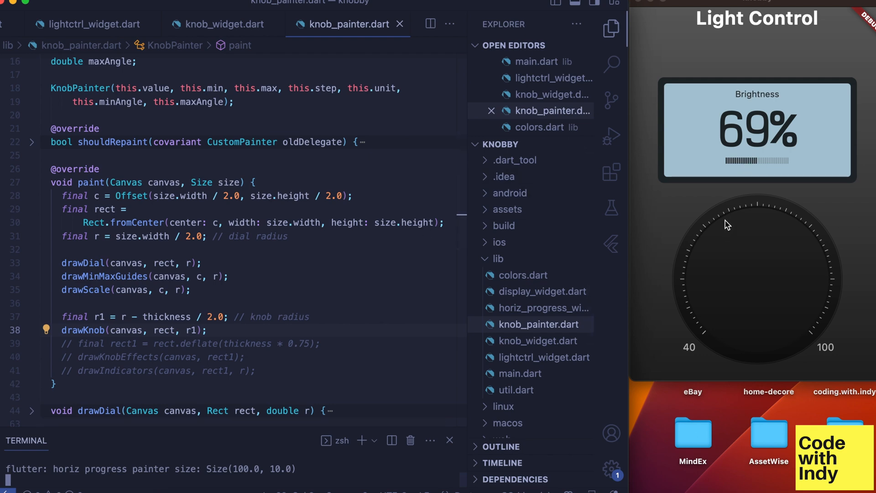
mouse_move(729, 223)
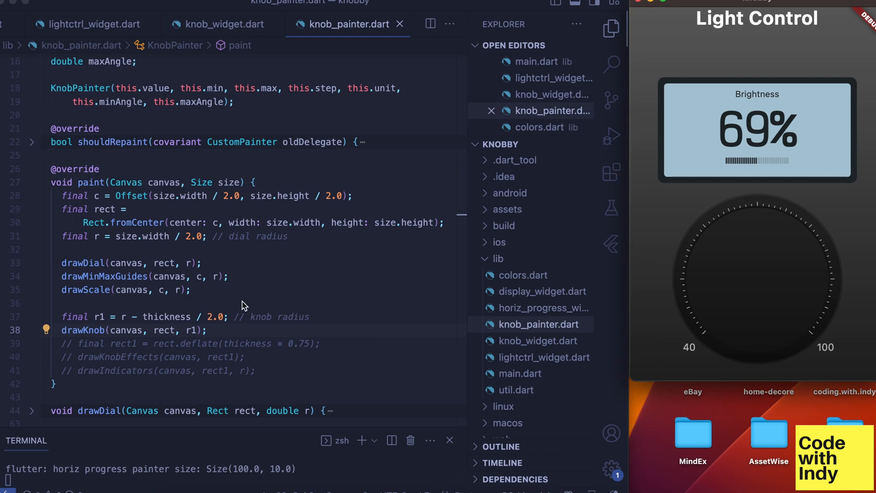
Jump to drawKnob, unfold its body, and select the knob border radius expression
click(89, 329)
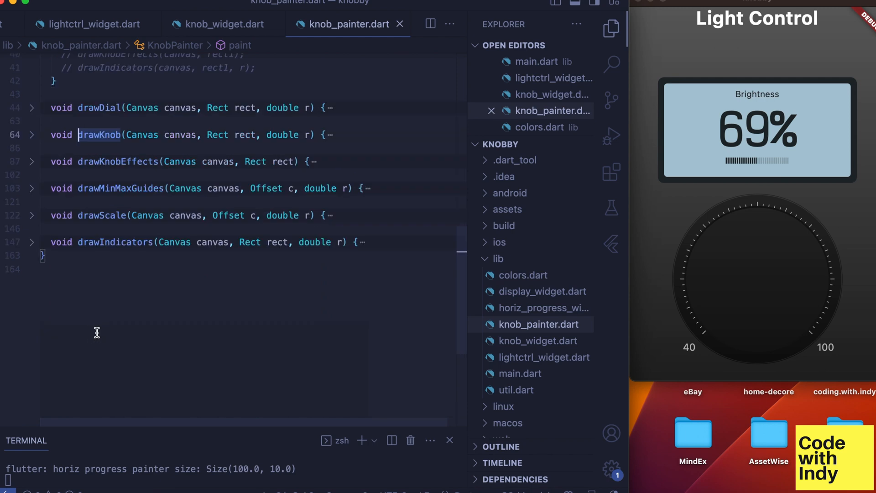
click(32, 135)
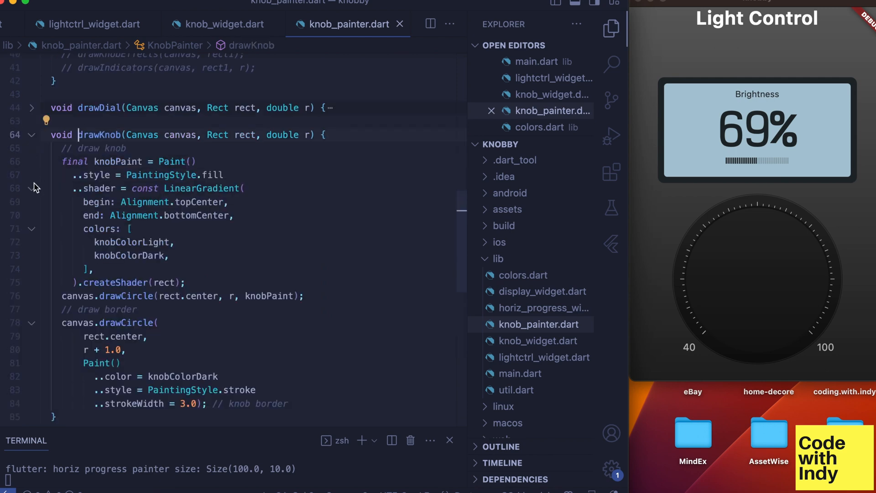
scroll(down, 3)
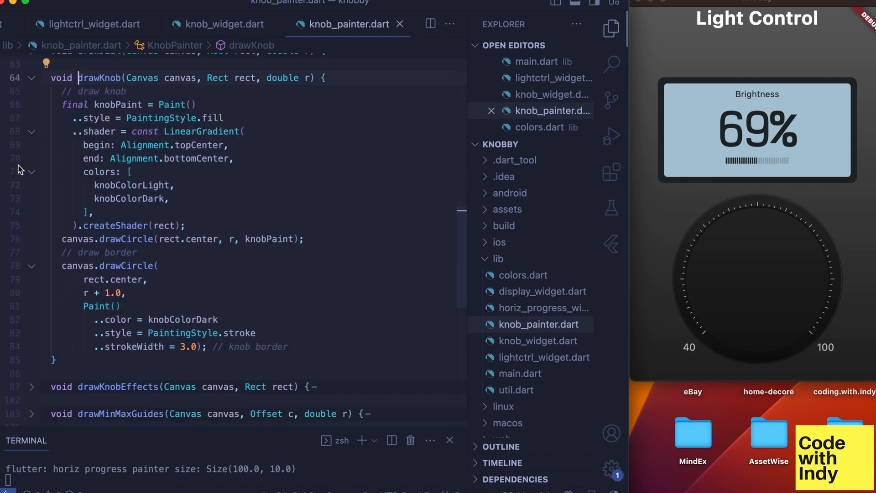
double_click(132, 185)
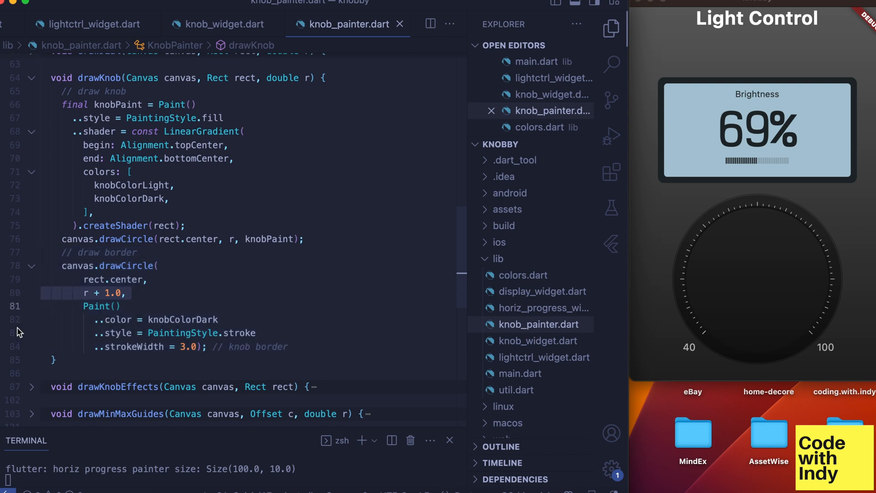
mouse_move(743, 215)
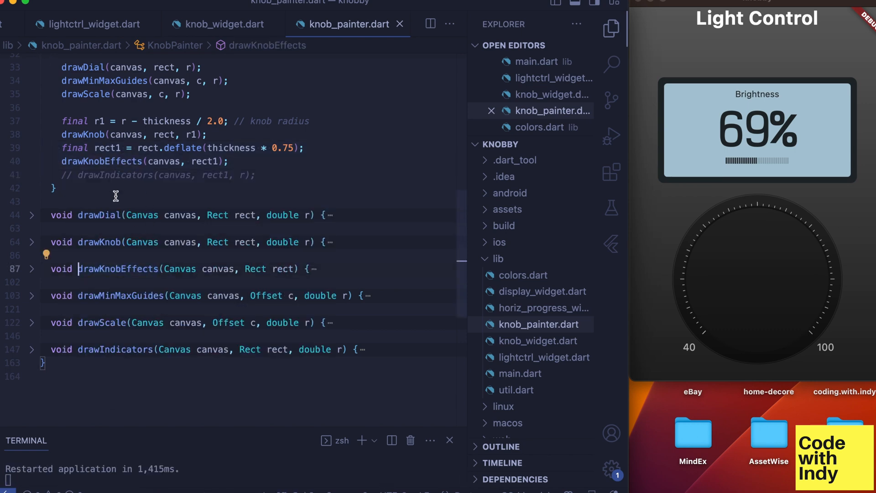
Unfold the drawKnobEffects method to show its gradient stroke ring code
click(32, 269)
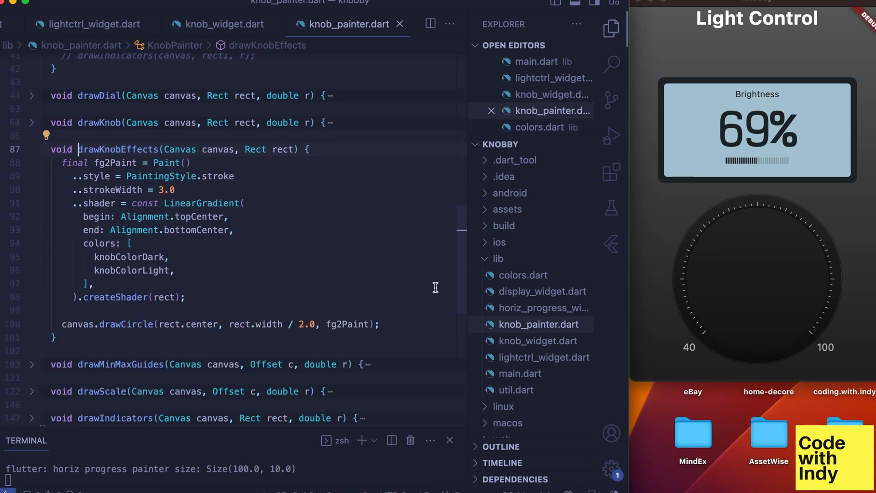
mouse_move(322, 295)
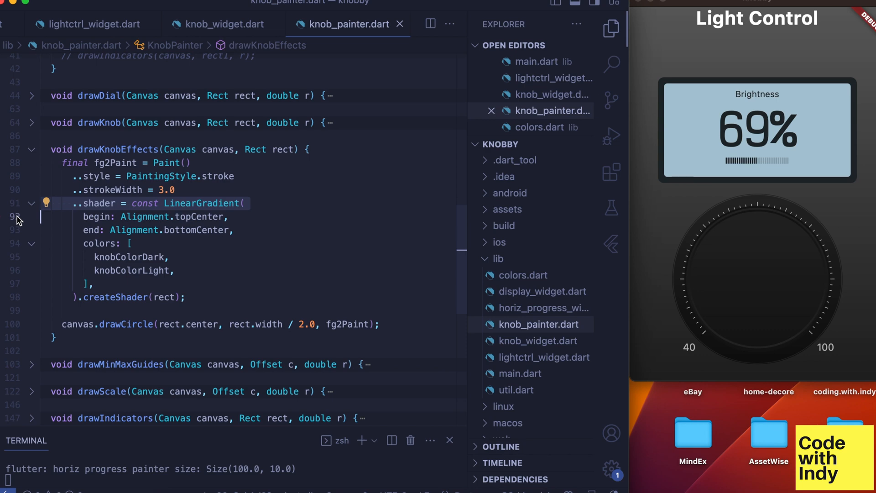
mouse_move(19, 265)
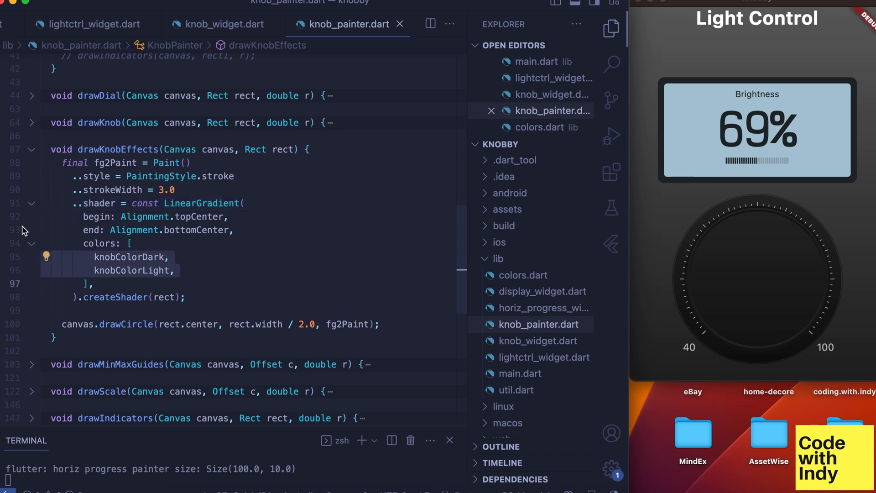
mouse_move(499, 258)
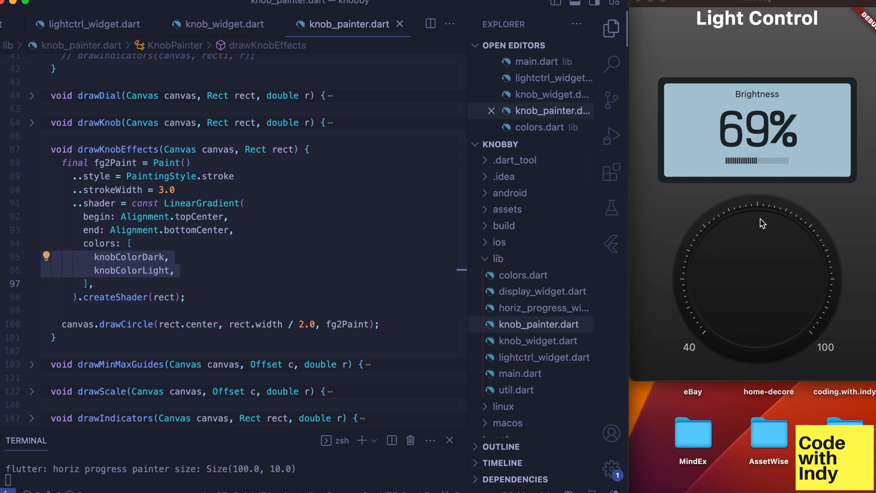
mouse_move(704, 333)
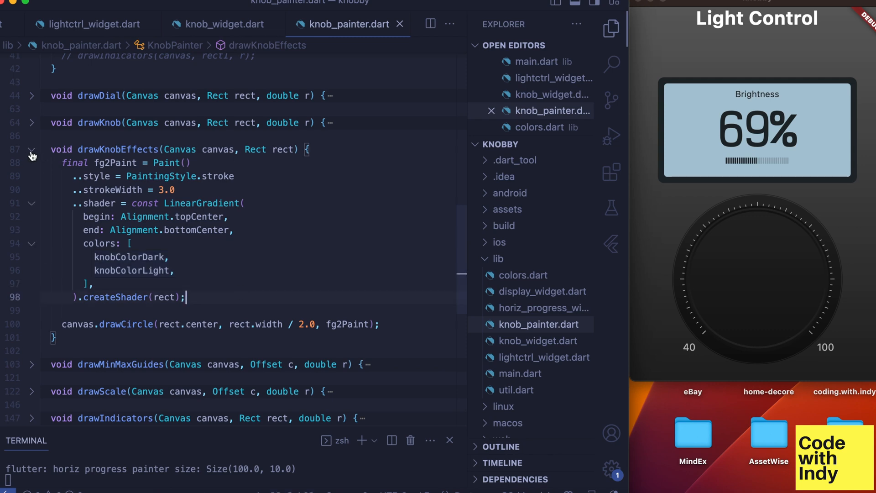
Fold drawKnobEffects, then jump to drawIndicators' definition and unfold its dot and arc code
click(32, 150)
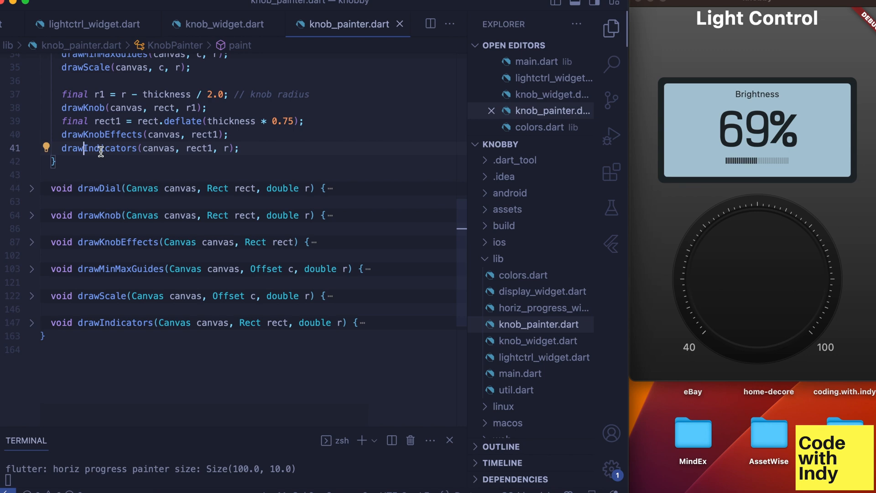
click(114, 323)
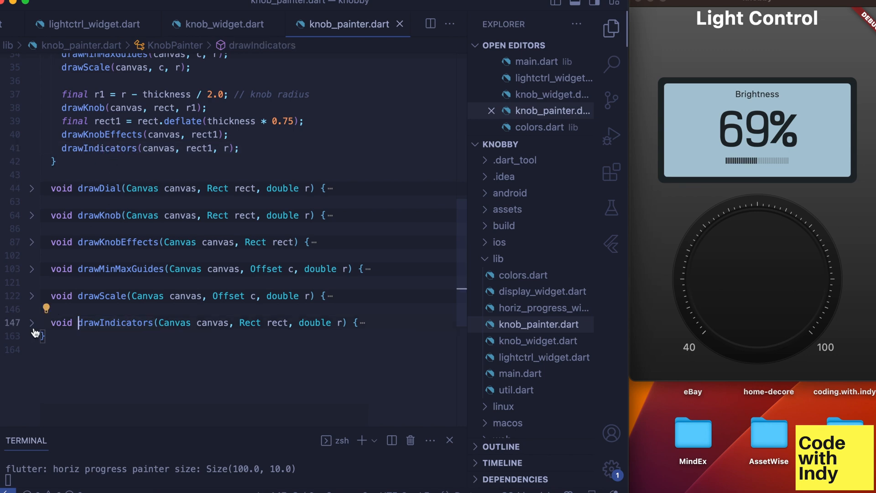
click(32, 322)
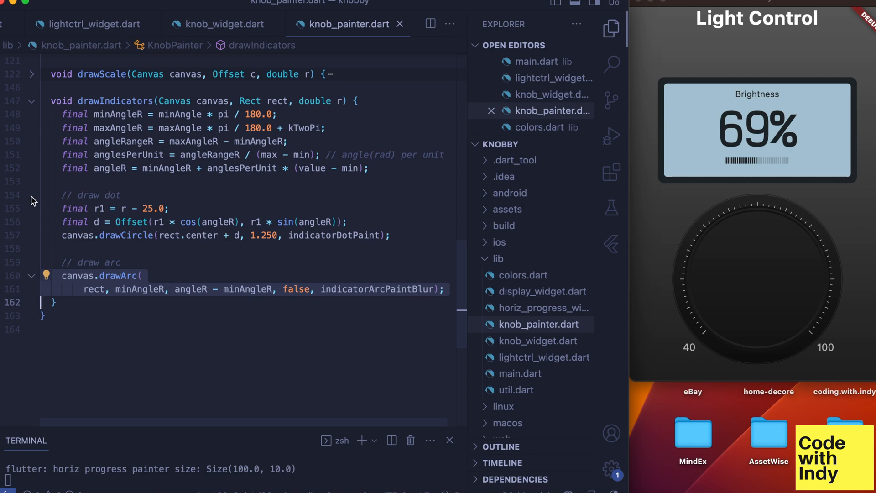
mouse_move(12, 187)
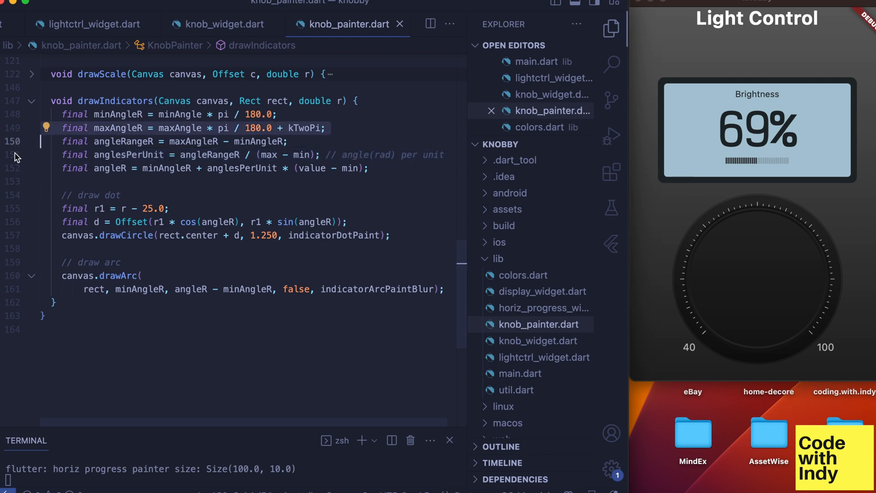
mouse_move(24, 169)
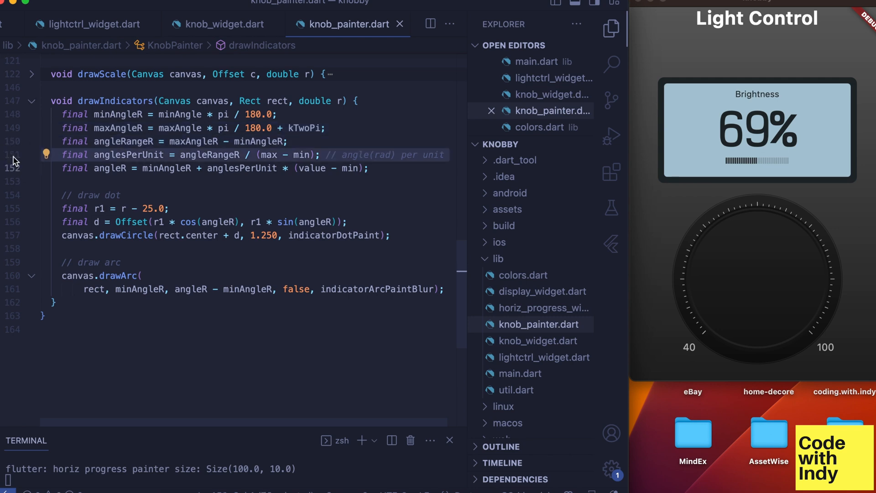
mouse_move(16, 163)
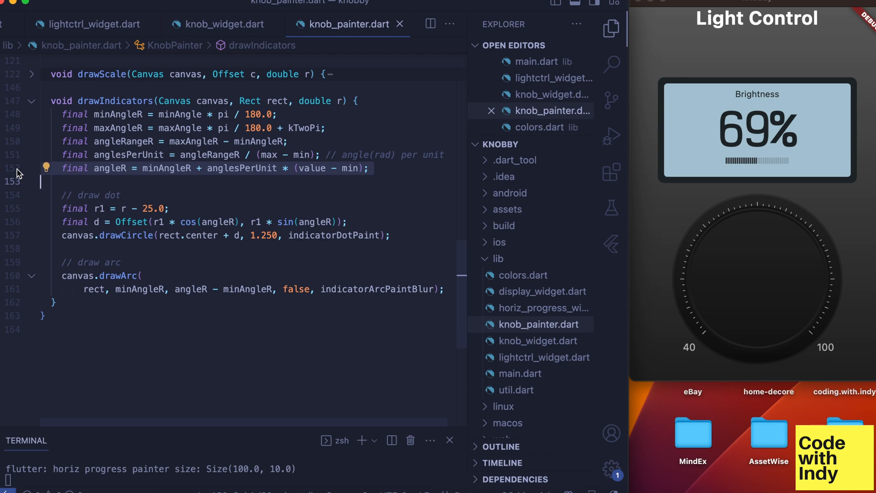
mouse_move(20, 213)
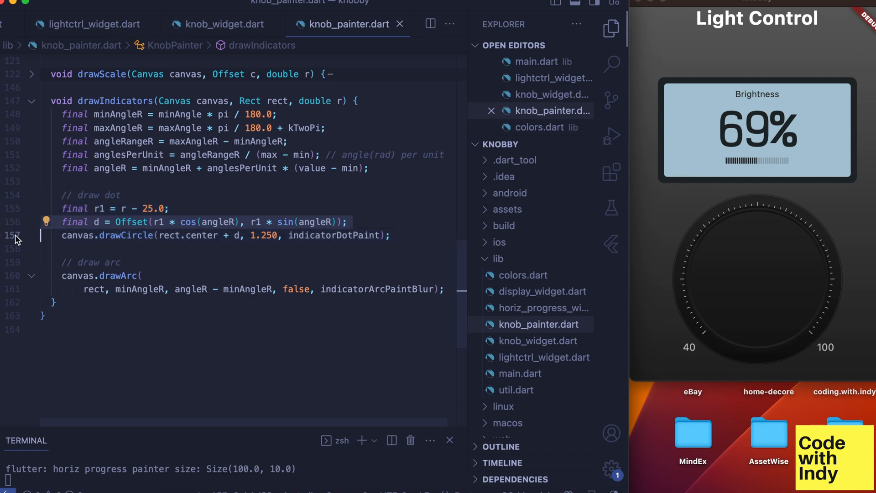
mouse_move(27, 233)
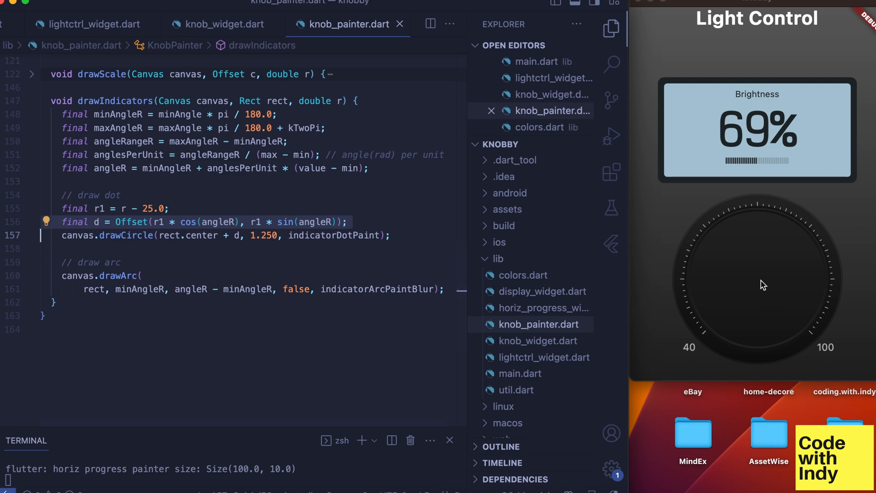
mouse_move(715, 317)
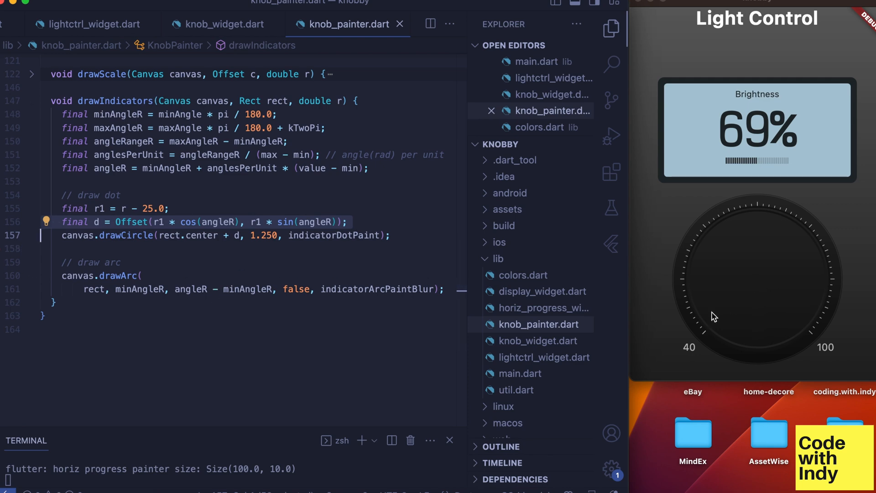
mouse_move(706, 321)
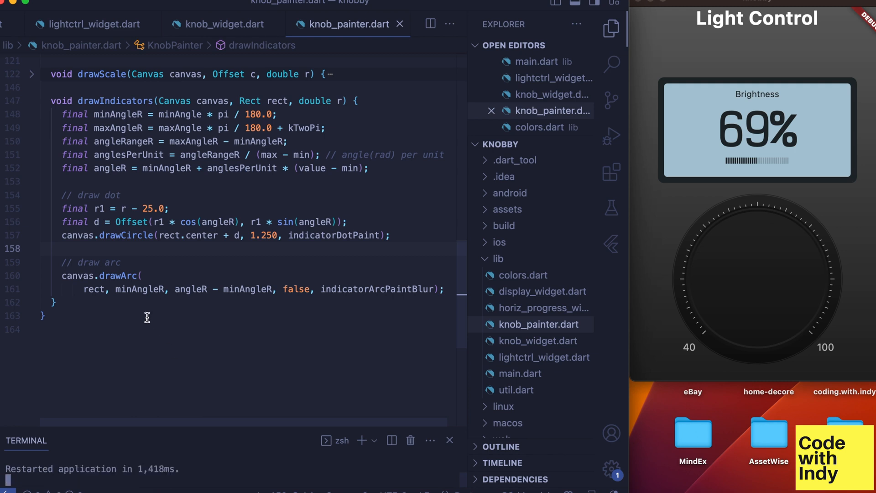
mouse_move(16, 282)
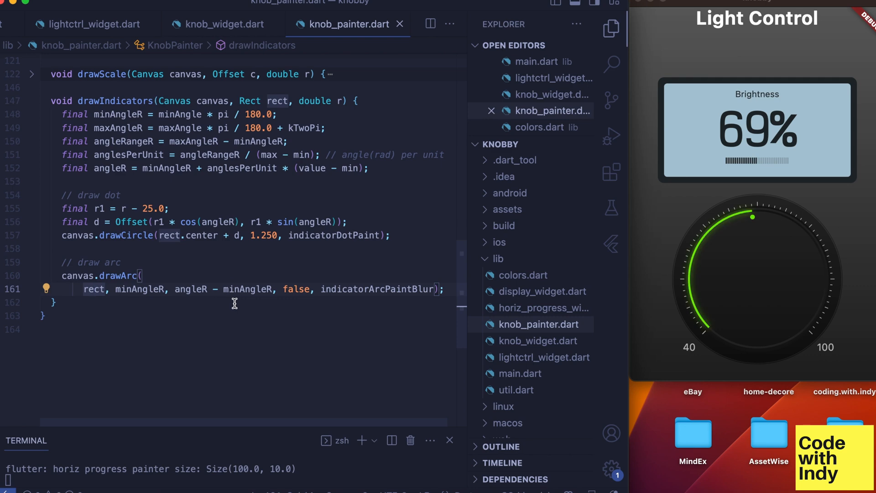
mouse_move(203, 306)
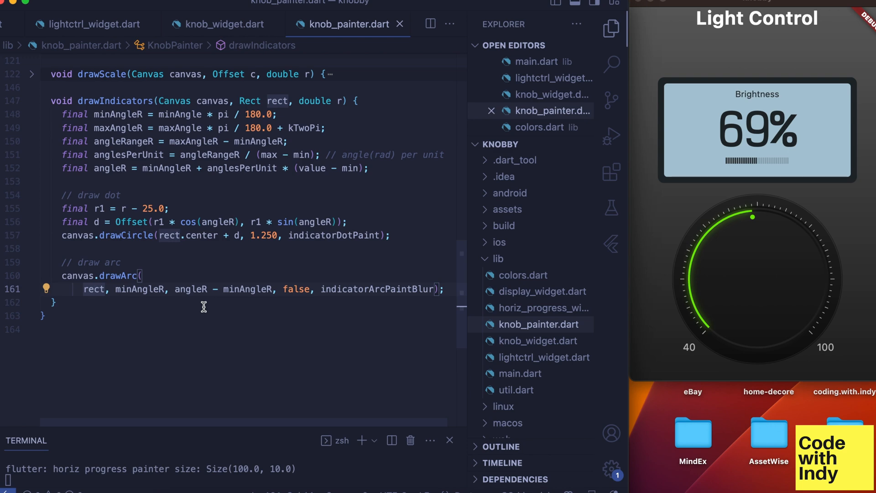
mouse_move(228, 296)
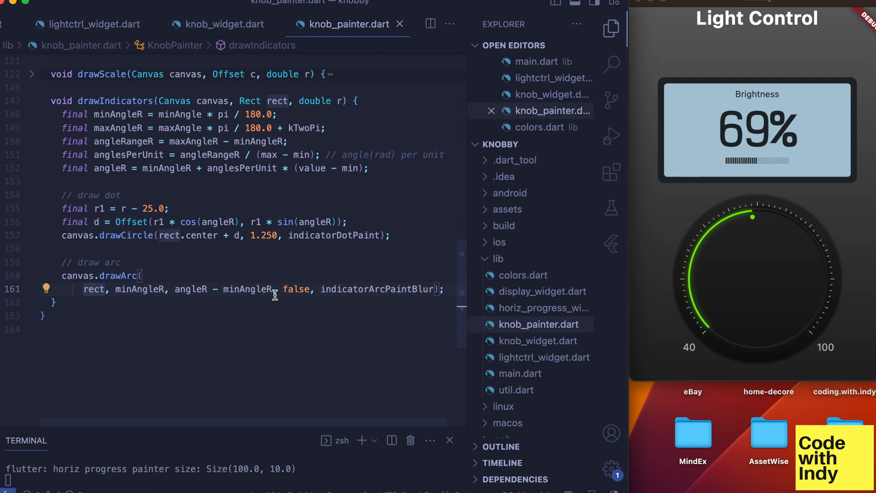
mouse_move(358, 288)
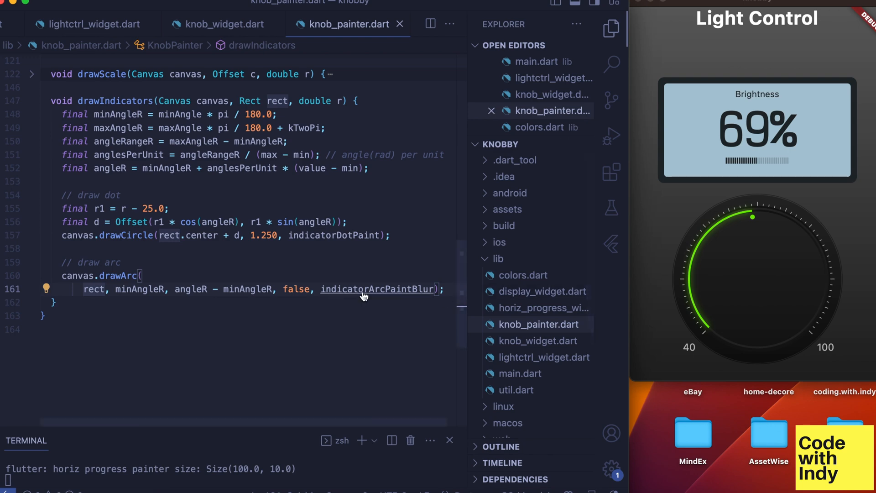
Inspect indicatorArcPaintBlur's solid blur mask and BlurStyle docs, then return to knob_painter.dart
click(376, 289)
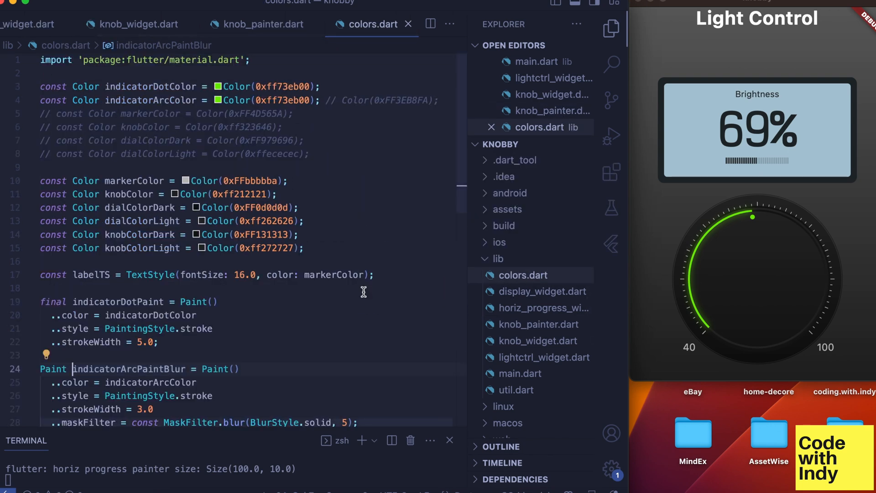
scroll(down, 3)
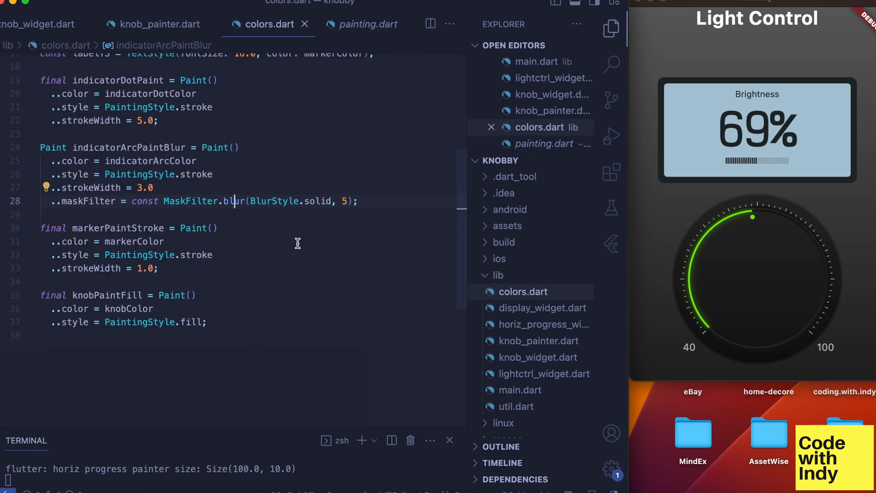
click(365, 24)
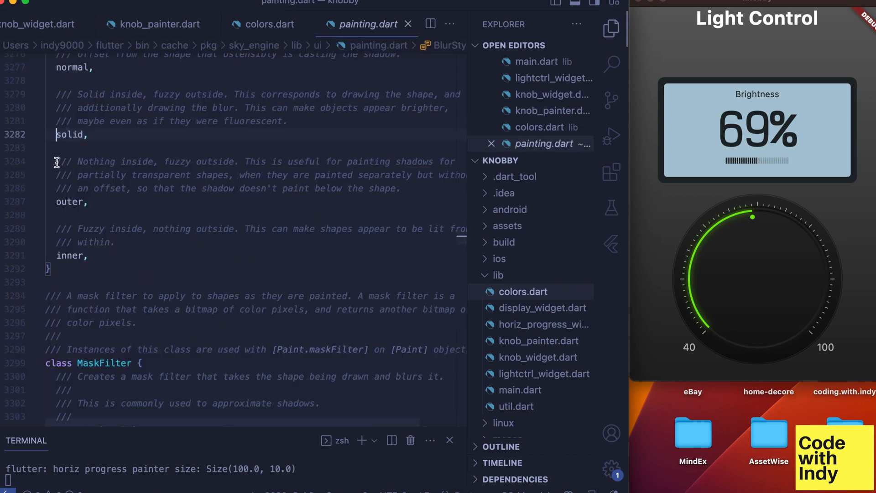
double_click(85, 162)
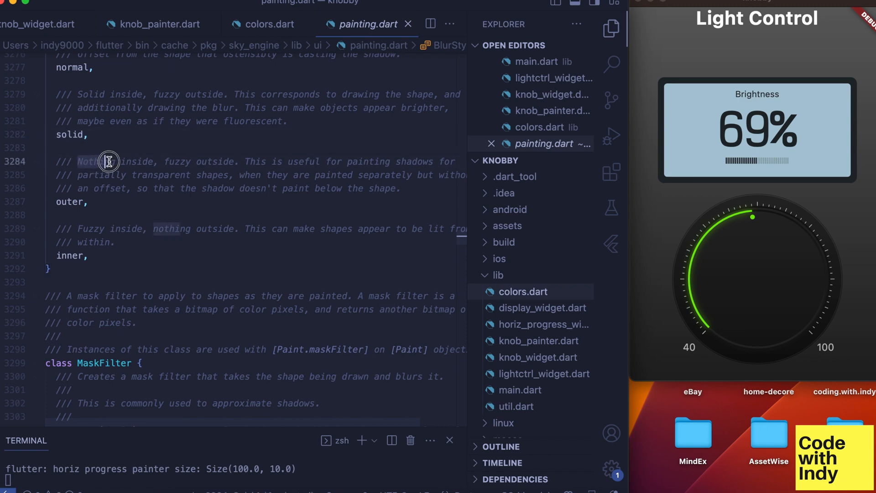
scroll(down, 3)
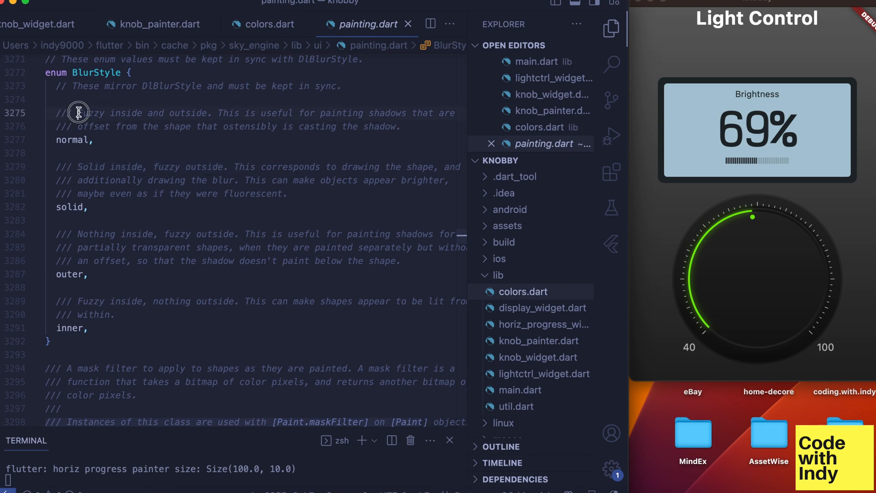
double_click(112, 112)
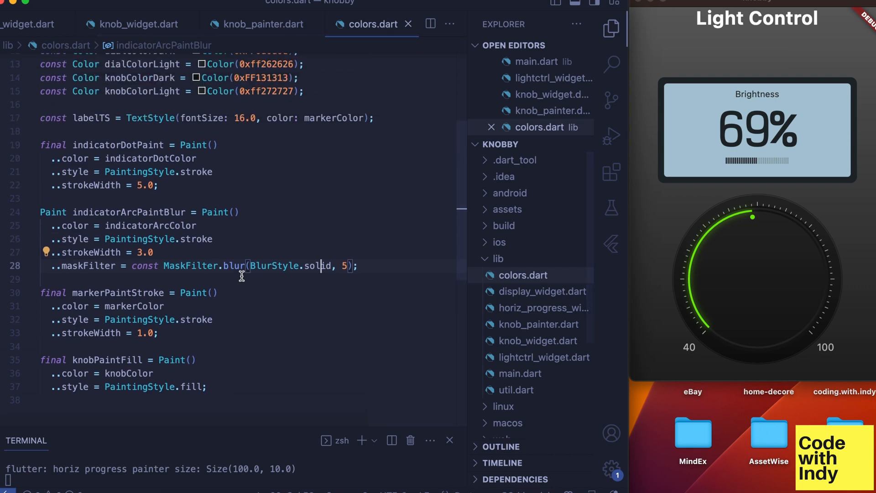
click(536, 324)
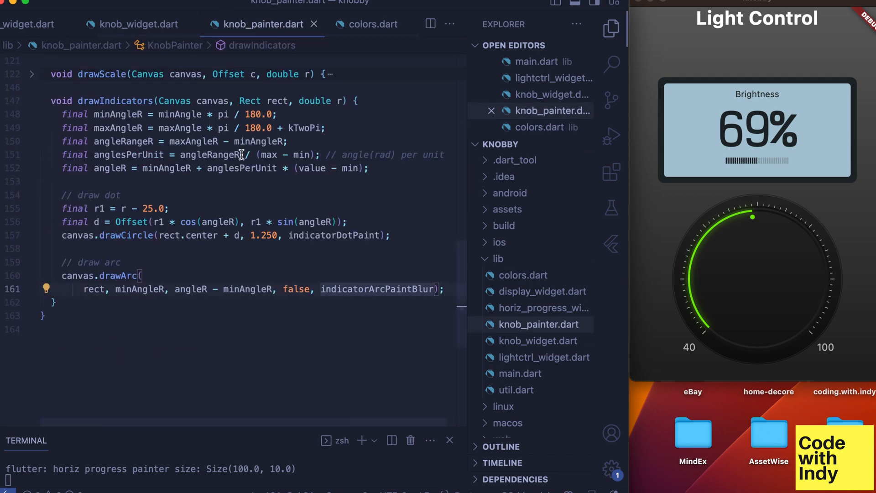
Fold the CustomPaint child in knob_widget.dart and review the drag details' localPosition
click(136, 24)
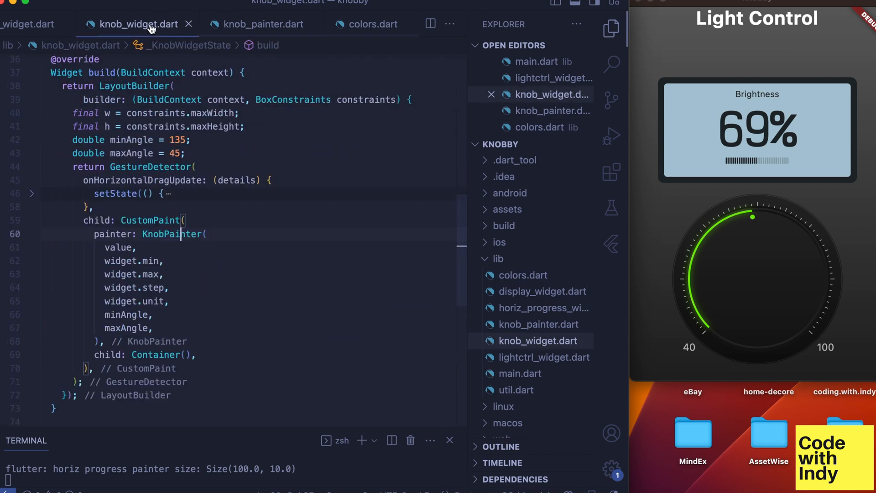
scroll(down, 3)
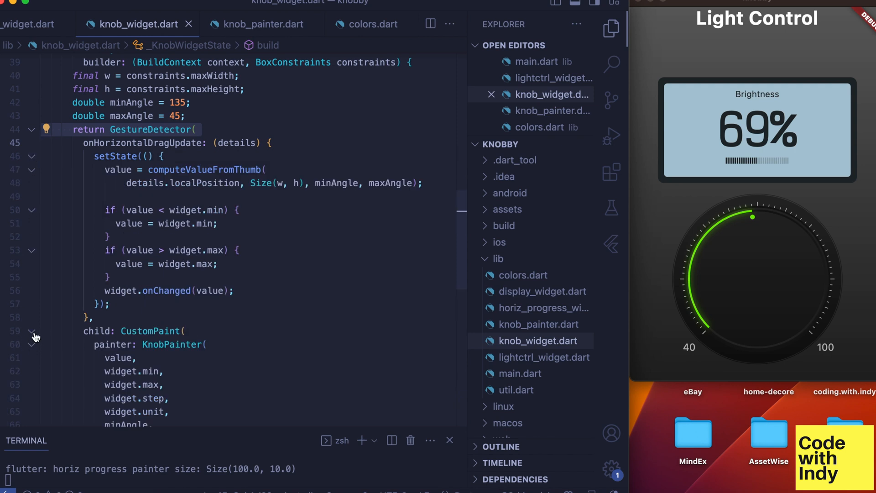
click(32, 331)
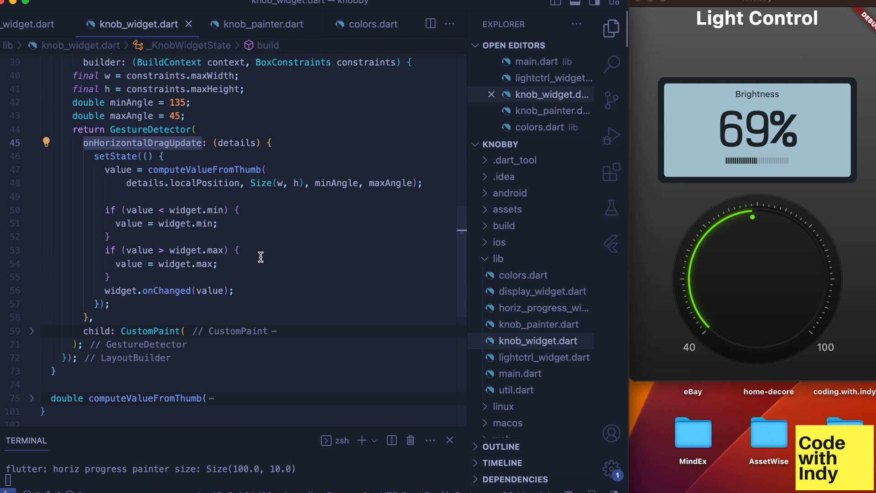
mouse_move(304, 155)
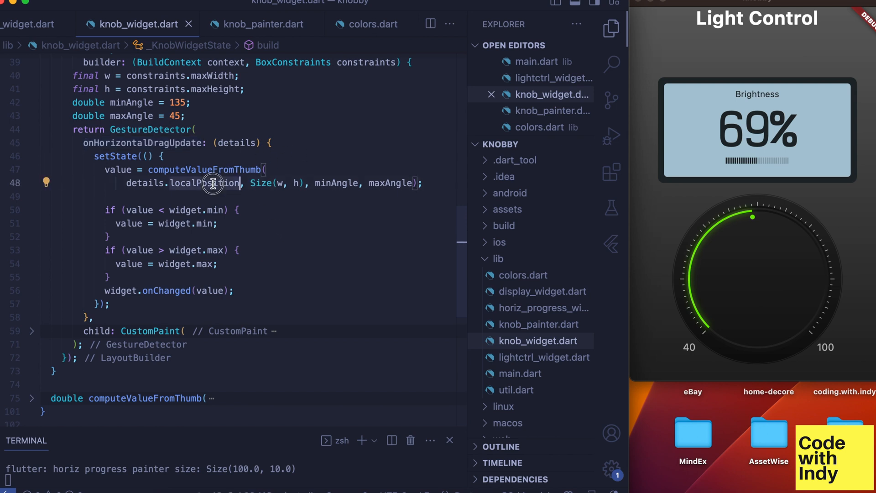
double_click(204, 182)
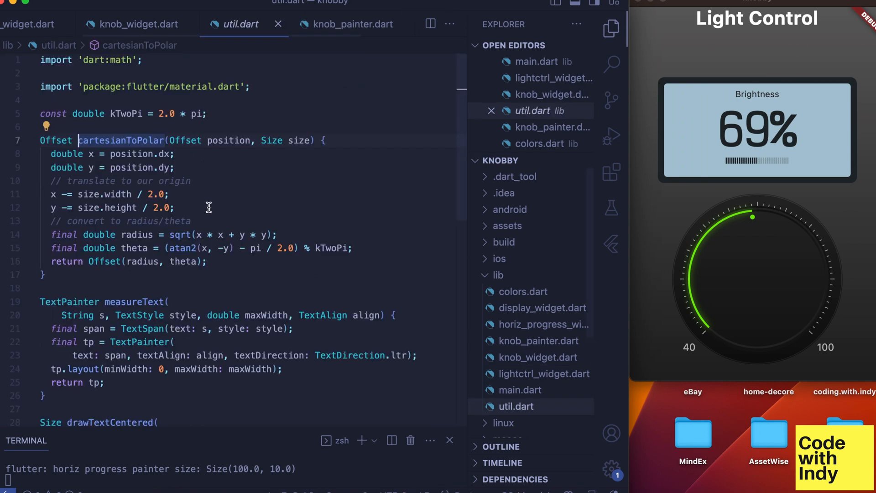
Return to knob_widget.dart at computeValueFromThumb's angle adjustment and clamping code
scroll(down, 3)
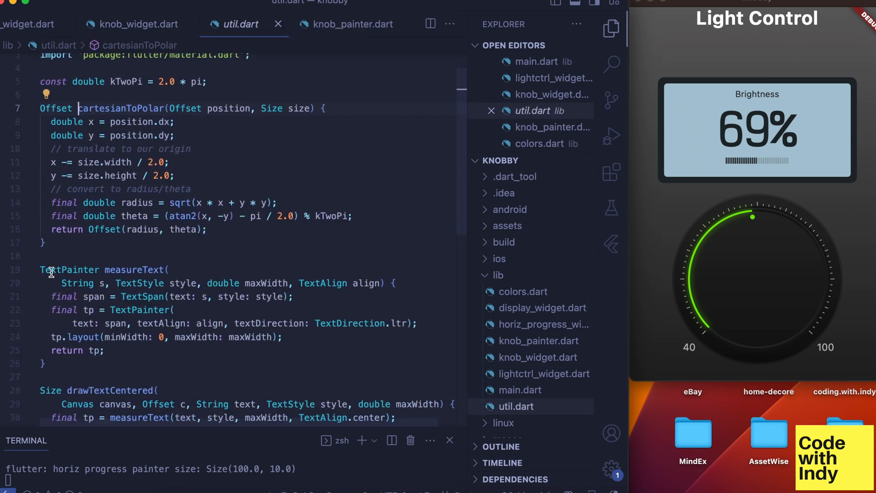
click(108, 229)
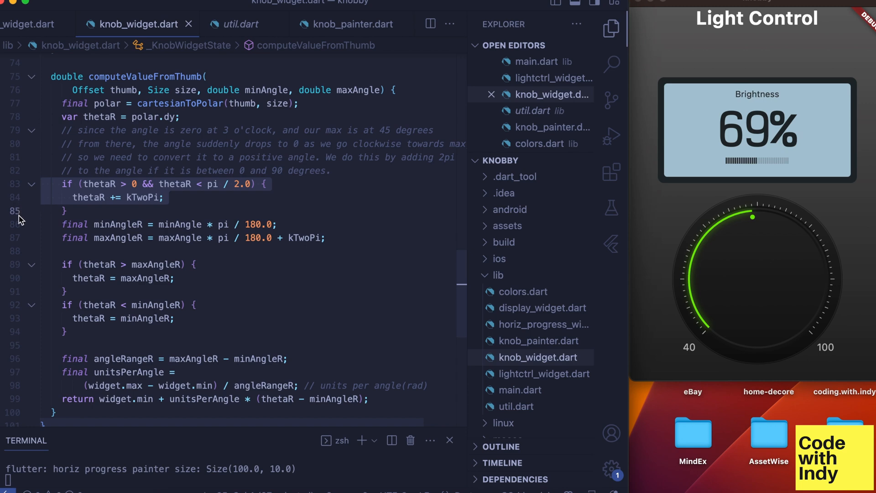
mouse_move(808, 333)
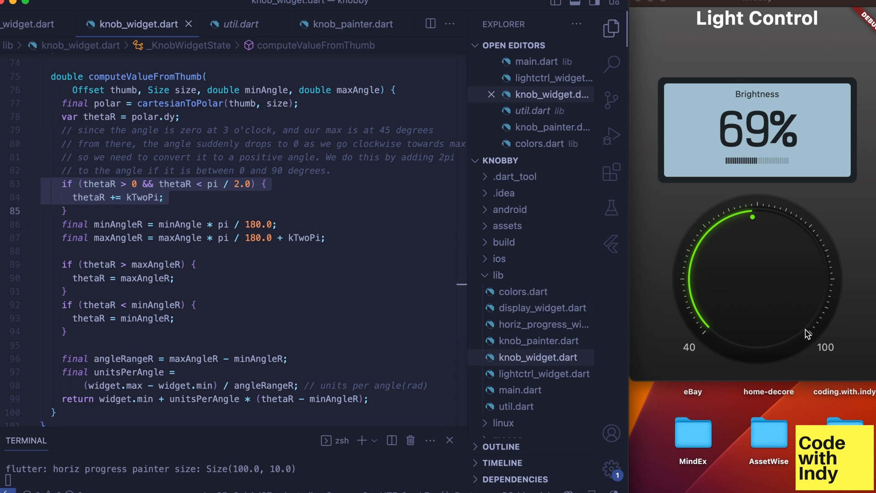
mouse_move(764, 234)
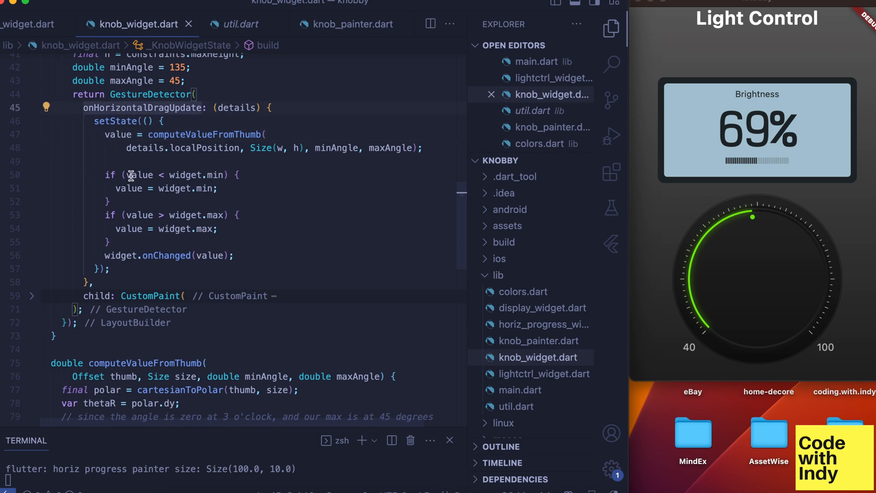
mouse_move(78, 179)
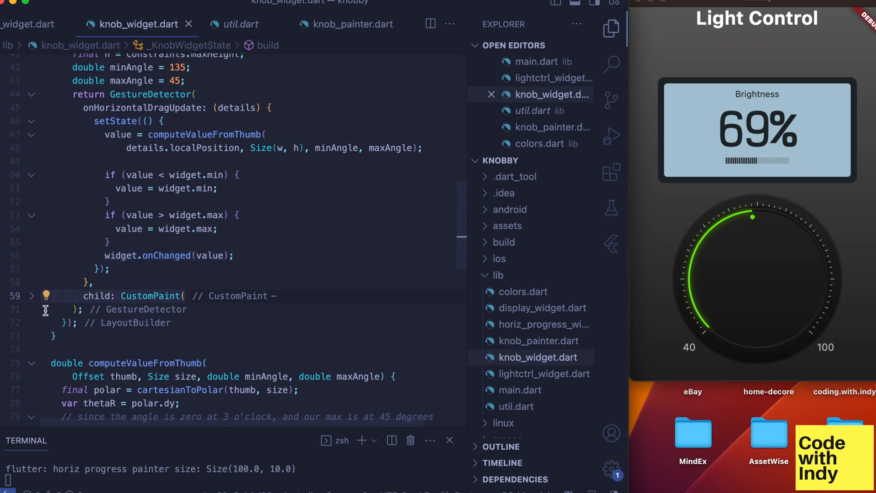
mouse_move(709, 233)
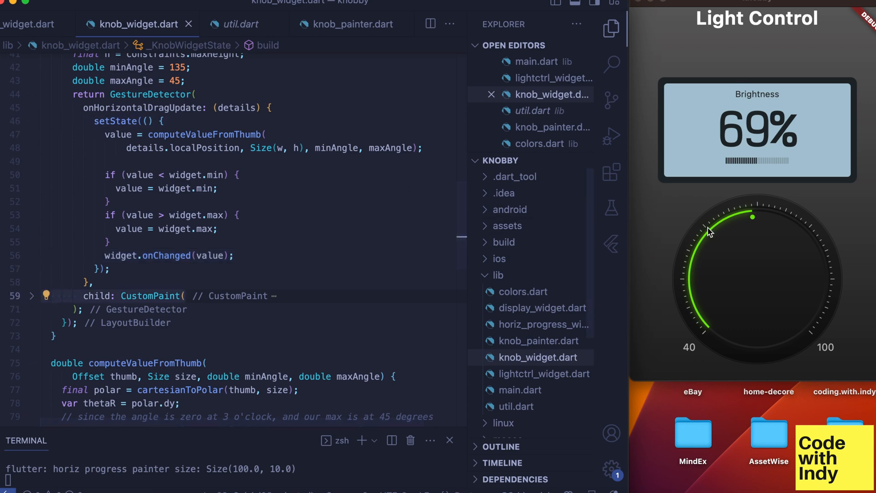
drag(751, 216, 714, 251)
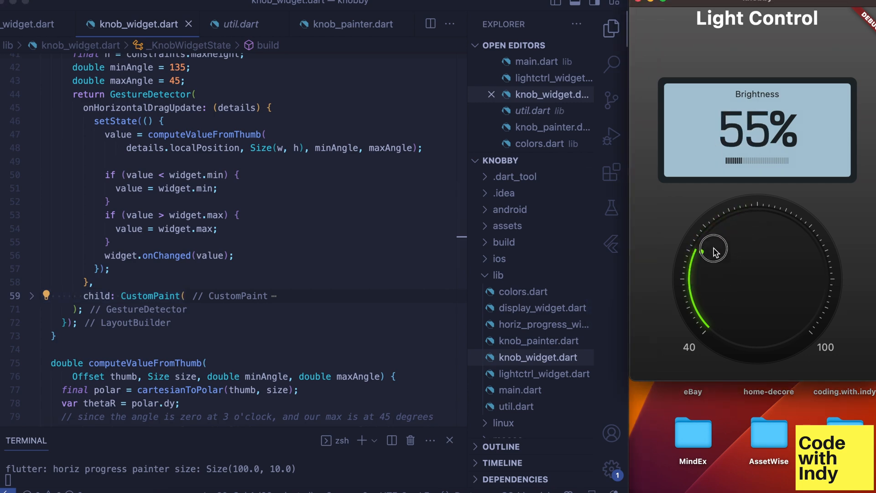
drag(715, 251, 782, 246)
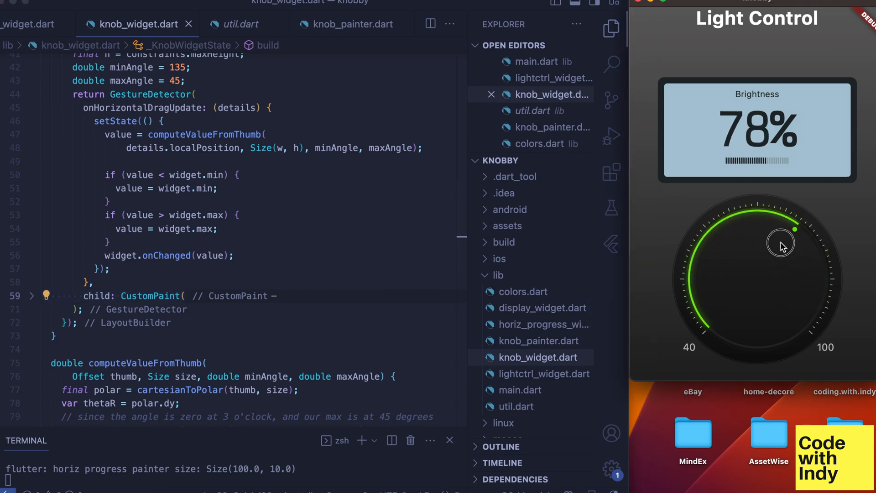
drag(795, 229, 758, 240)
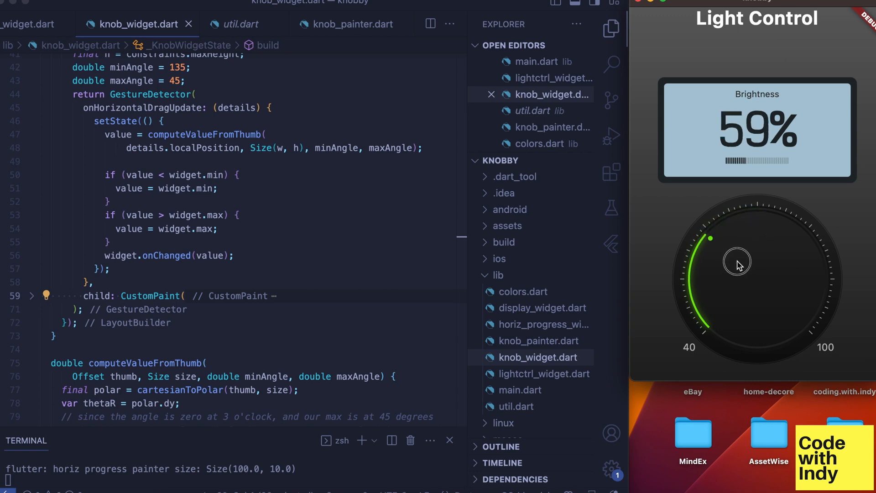
drag(737, 263, 740, 259)
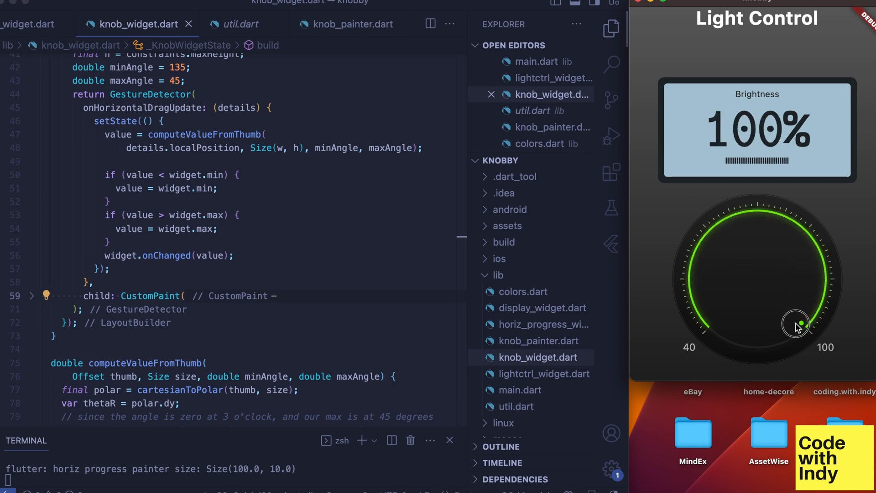
drag(797, 324, 757, 227)
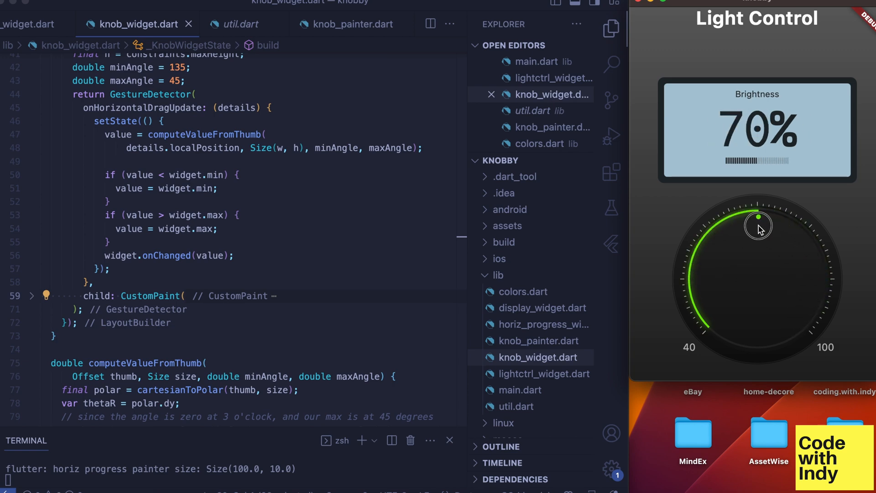
drag(758, 227, 718, 279)
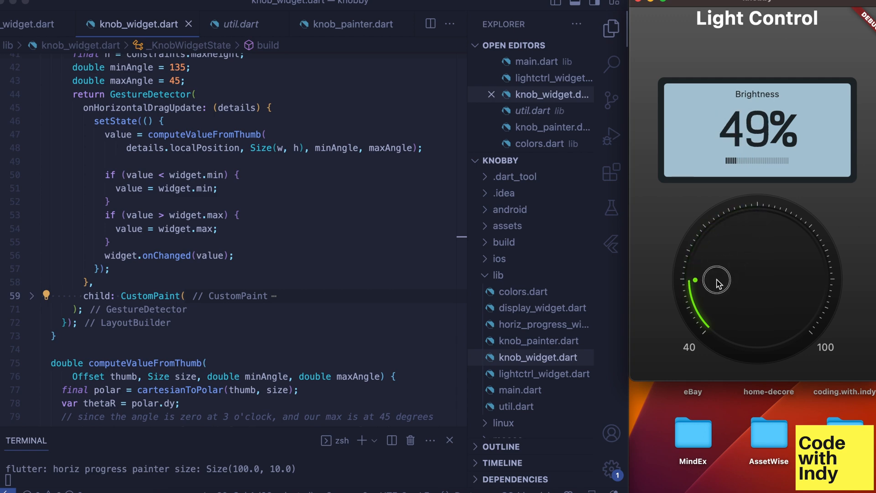
drag(717, 280, 732, 254)
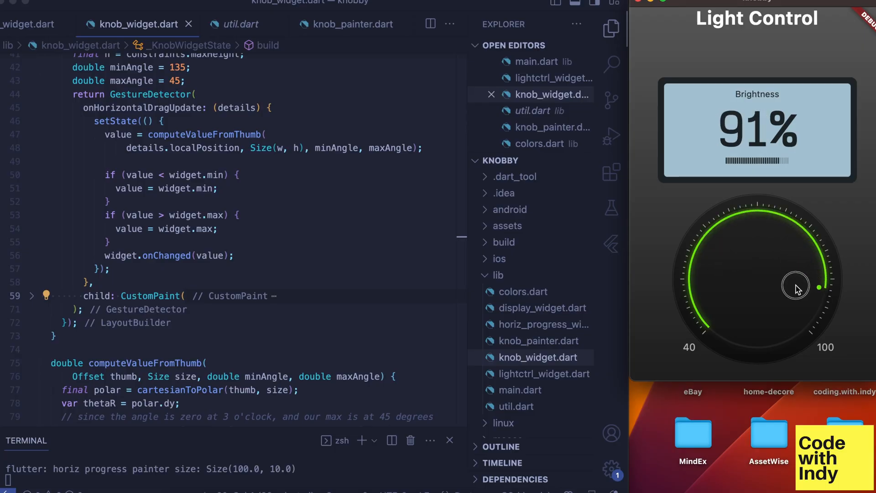
drag(796, 283, 804, 281)
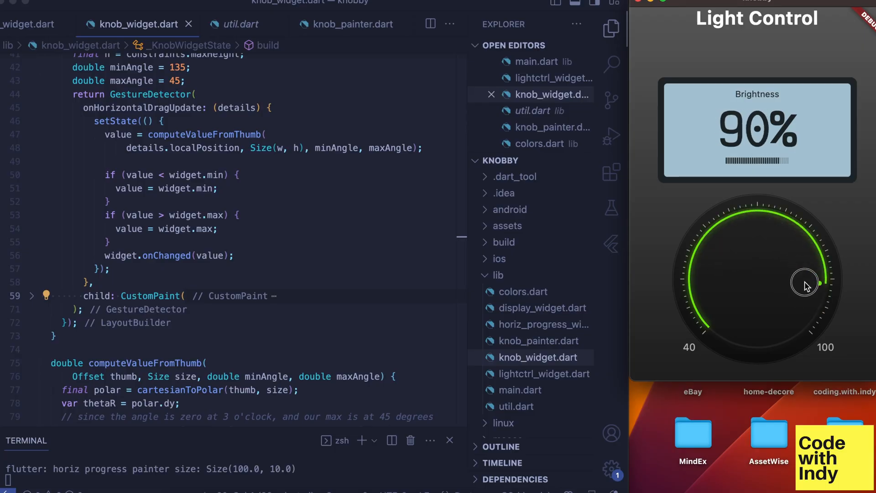
drag(804, 282, 815, 288)
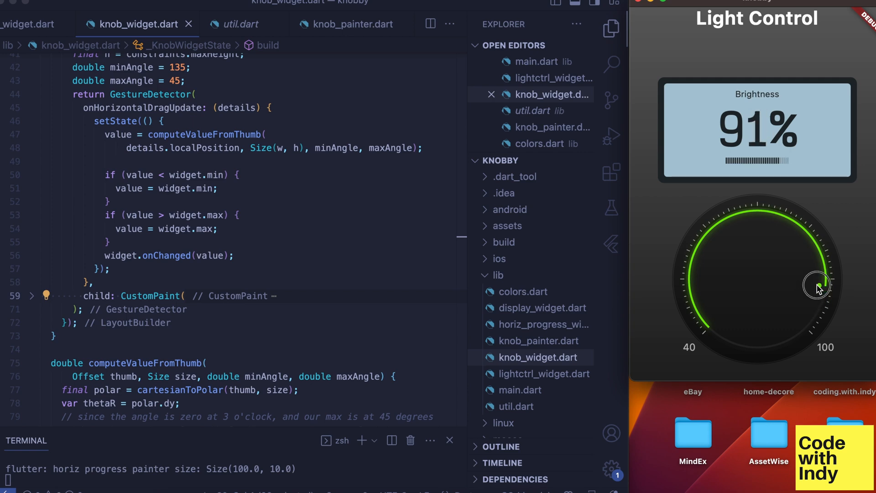
drag(815, 285, 810, 314)
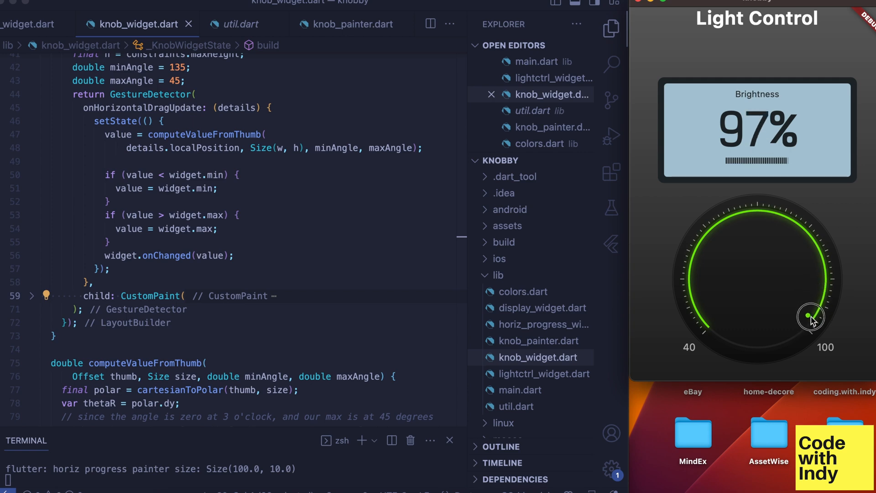
drag(811, 314, 755, 235)
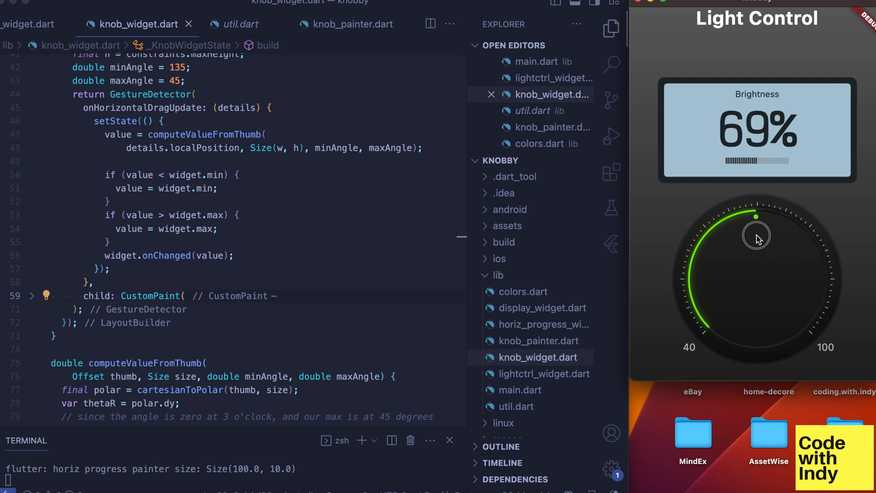